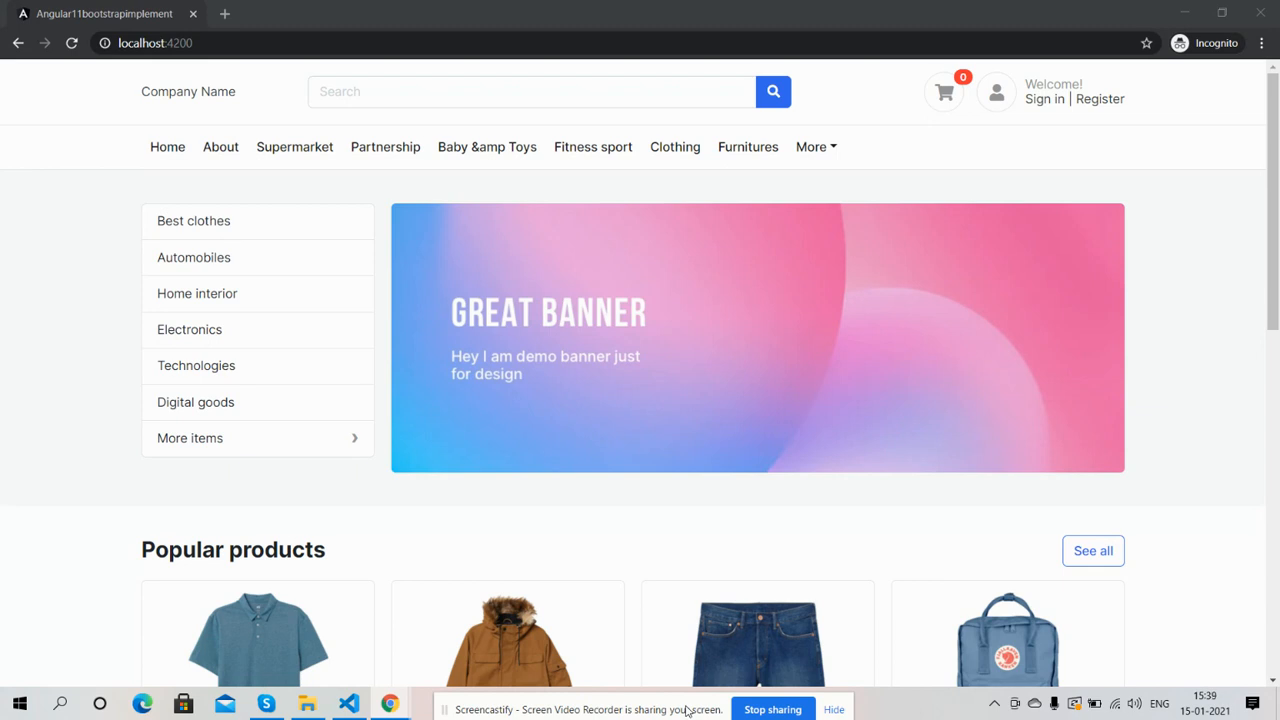
mouse_move(715, 228)
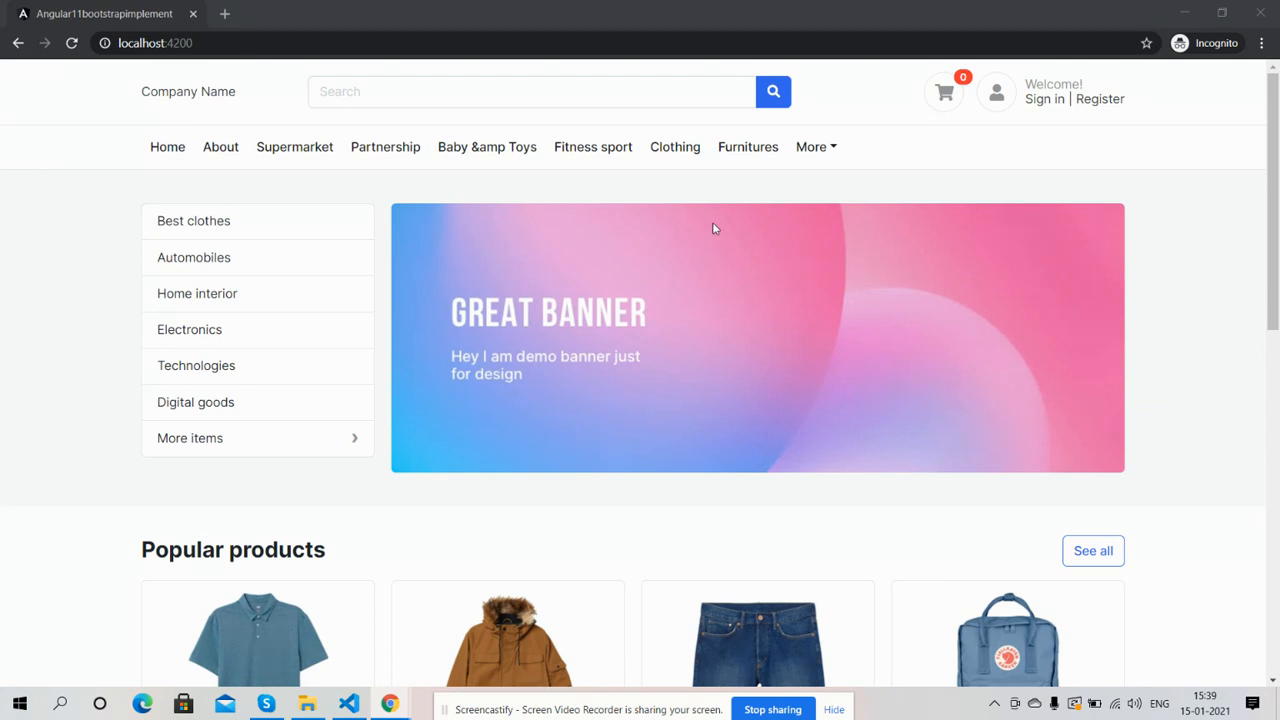
mouse_move(943, 91)
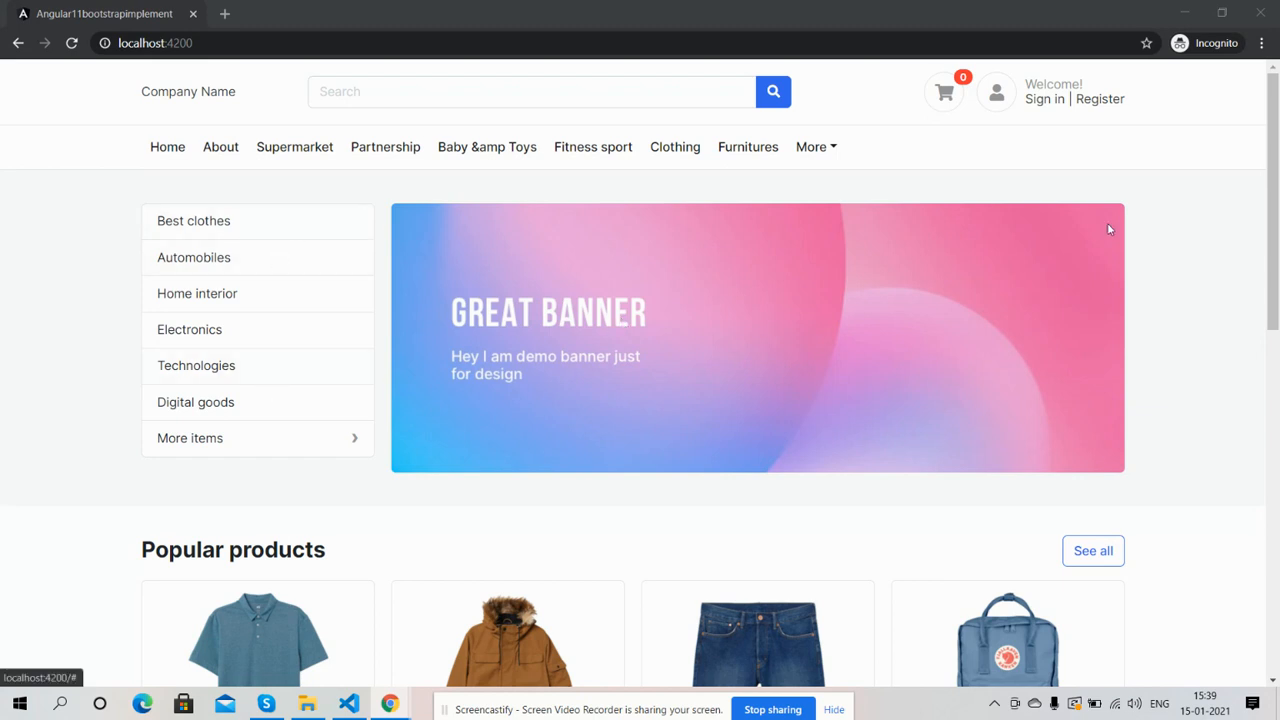
- Scroll the first design, then render <app-home2></app-home2> and confirm Compiled successfully in the terminal
scroll("down", 3)
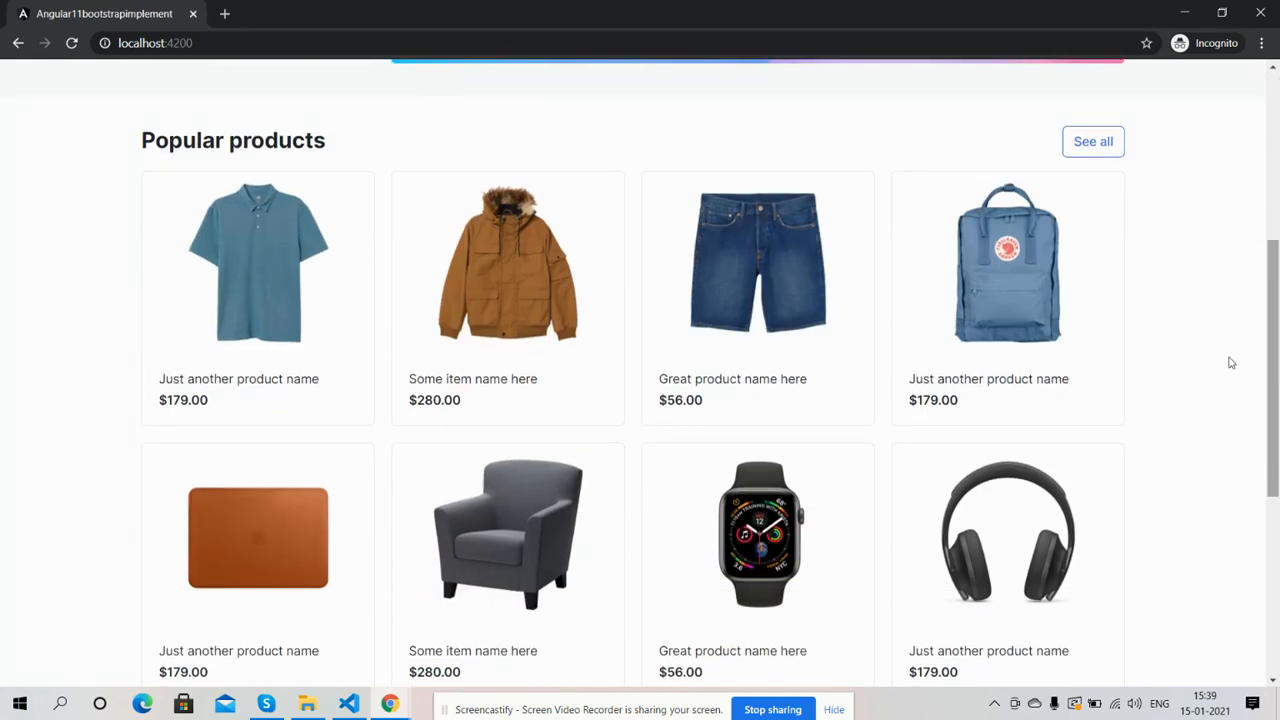
scroll("down", 3)
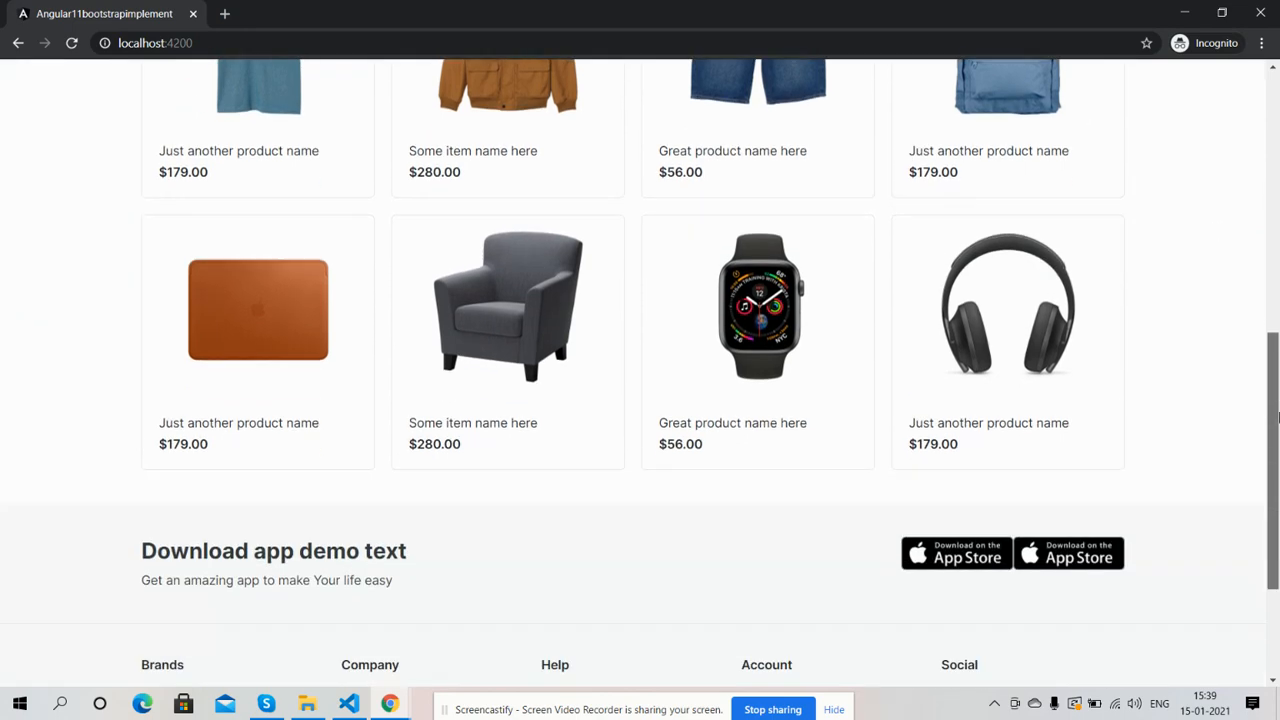
scroll("down", 3)
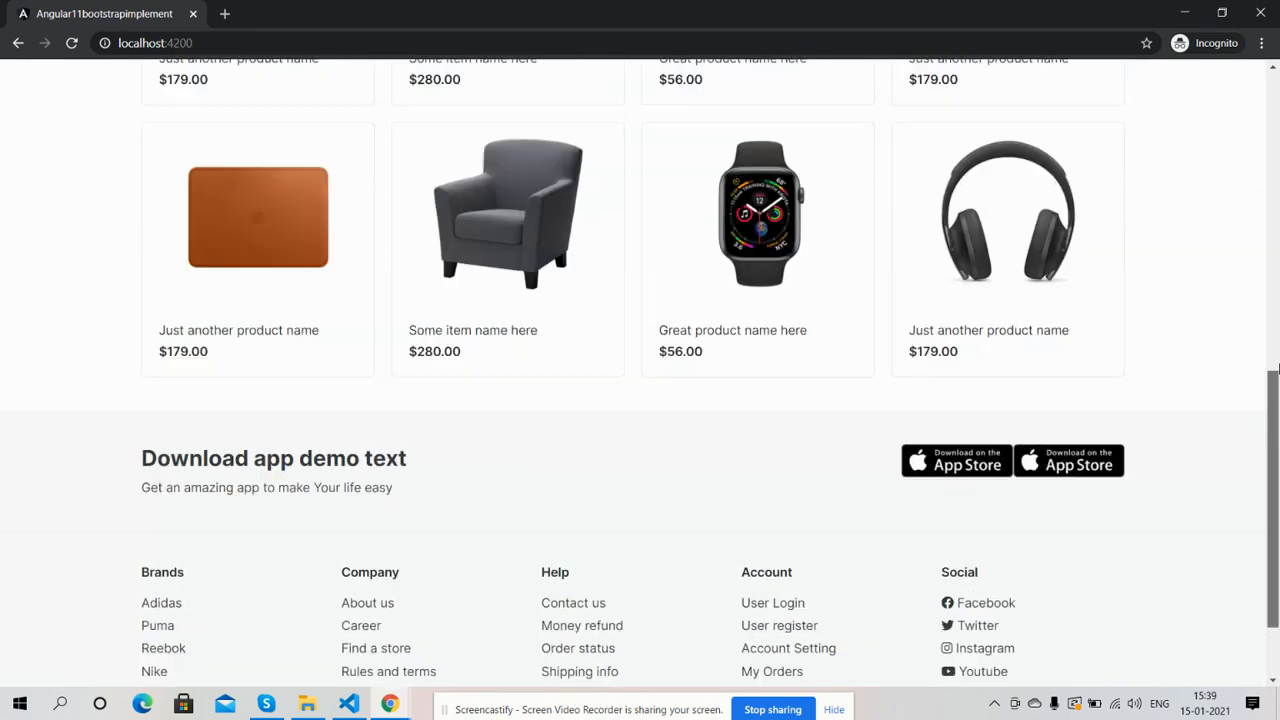
scroll("up", 3)
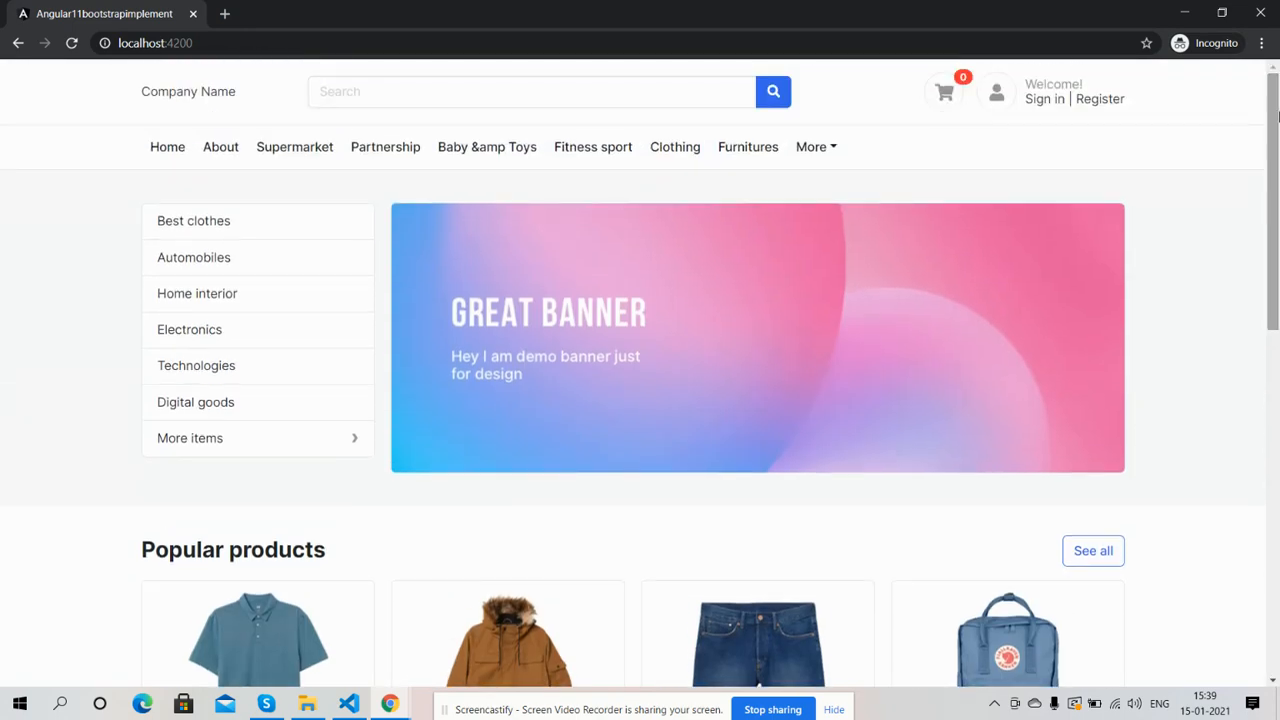
mouse_move(446, 605)
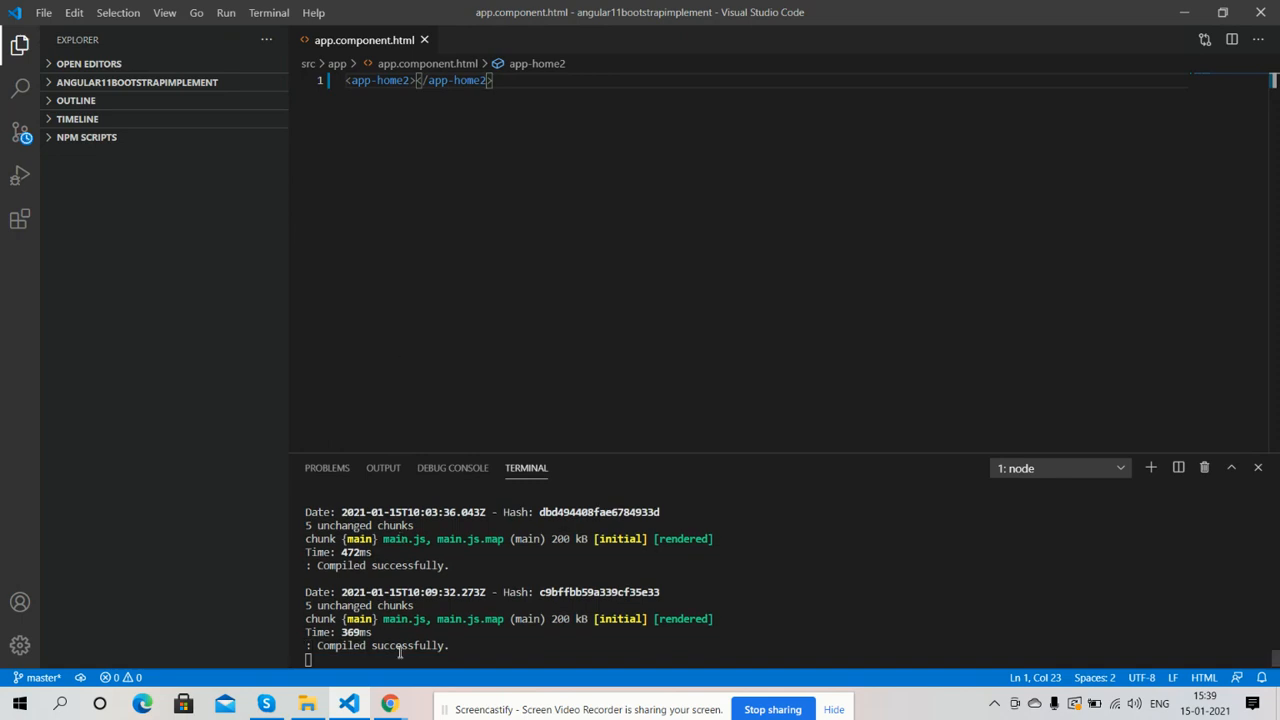
left_click(390, 703)
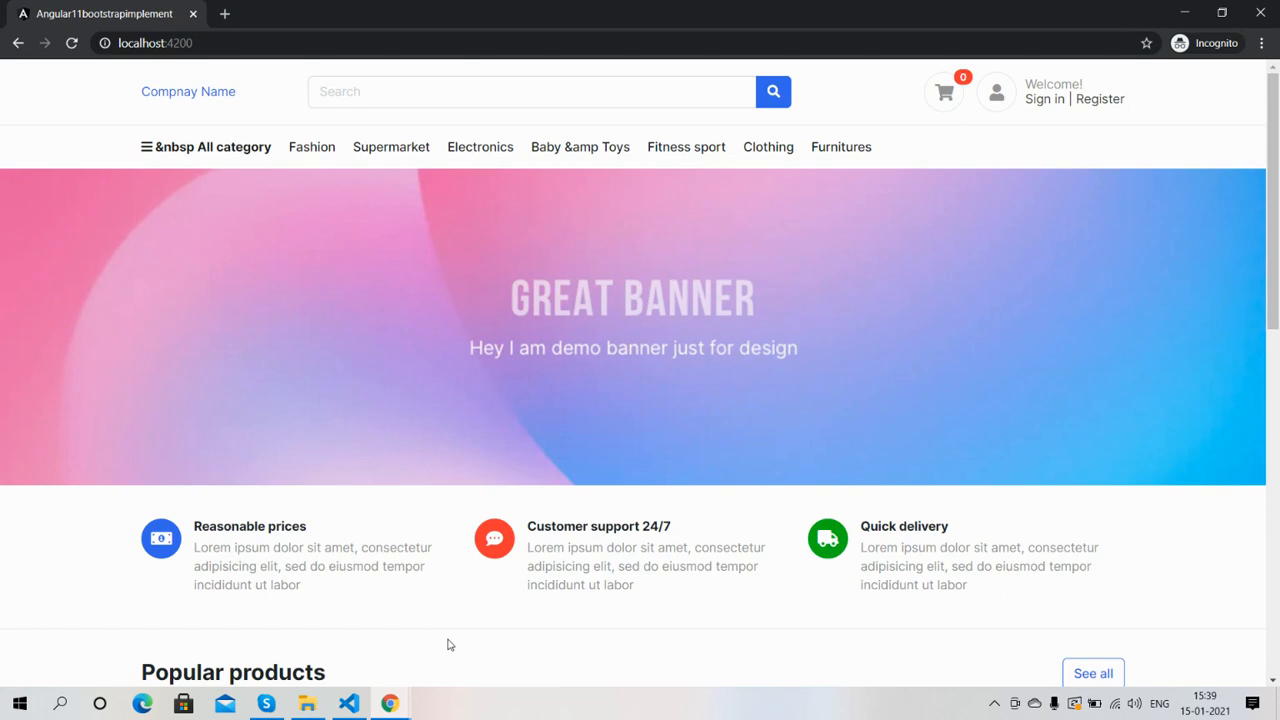
mouse_move(517, 271)
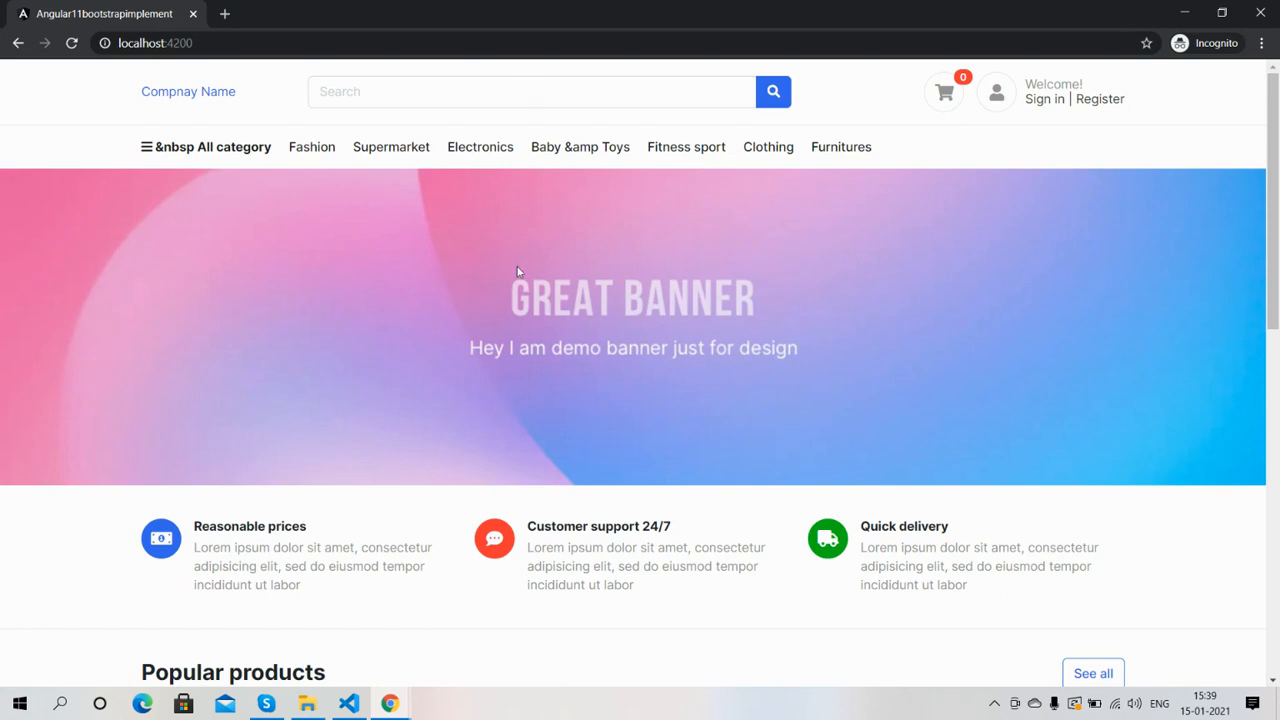
mouse_move(520, 281)
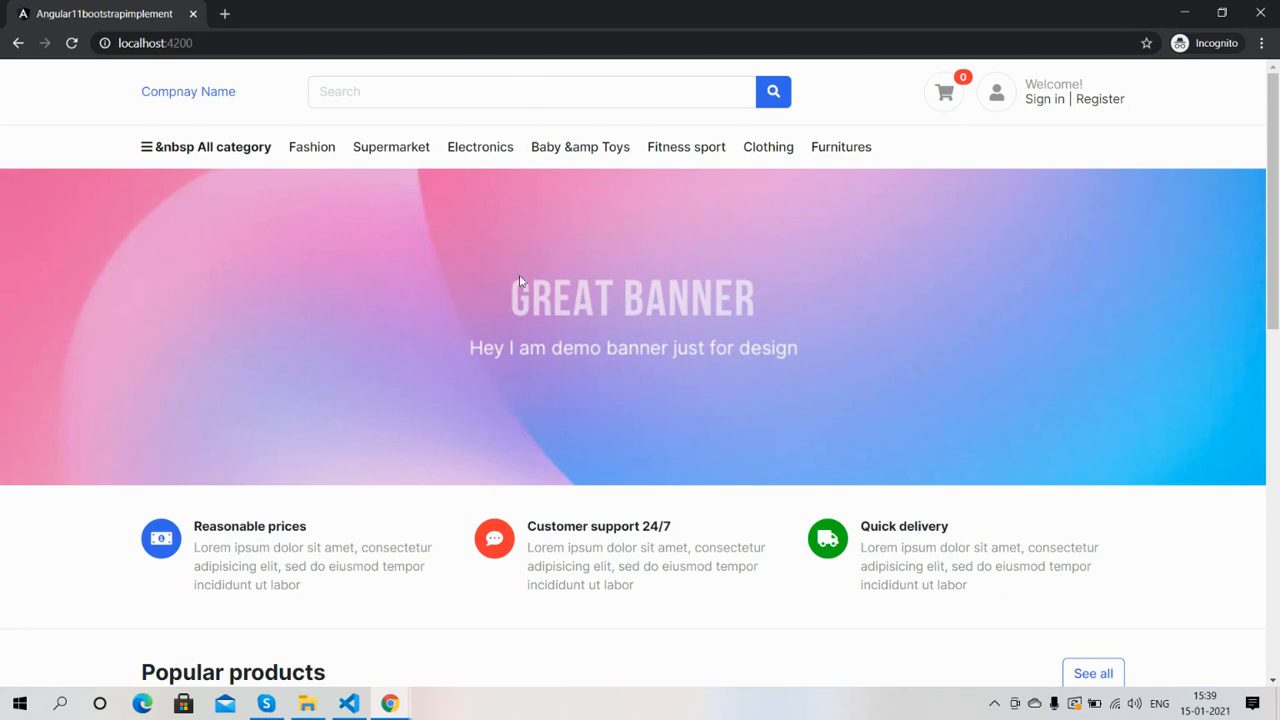
scroll("down", 3)
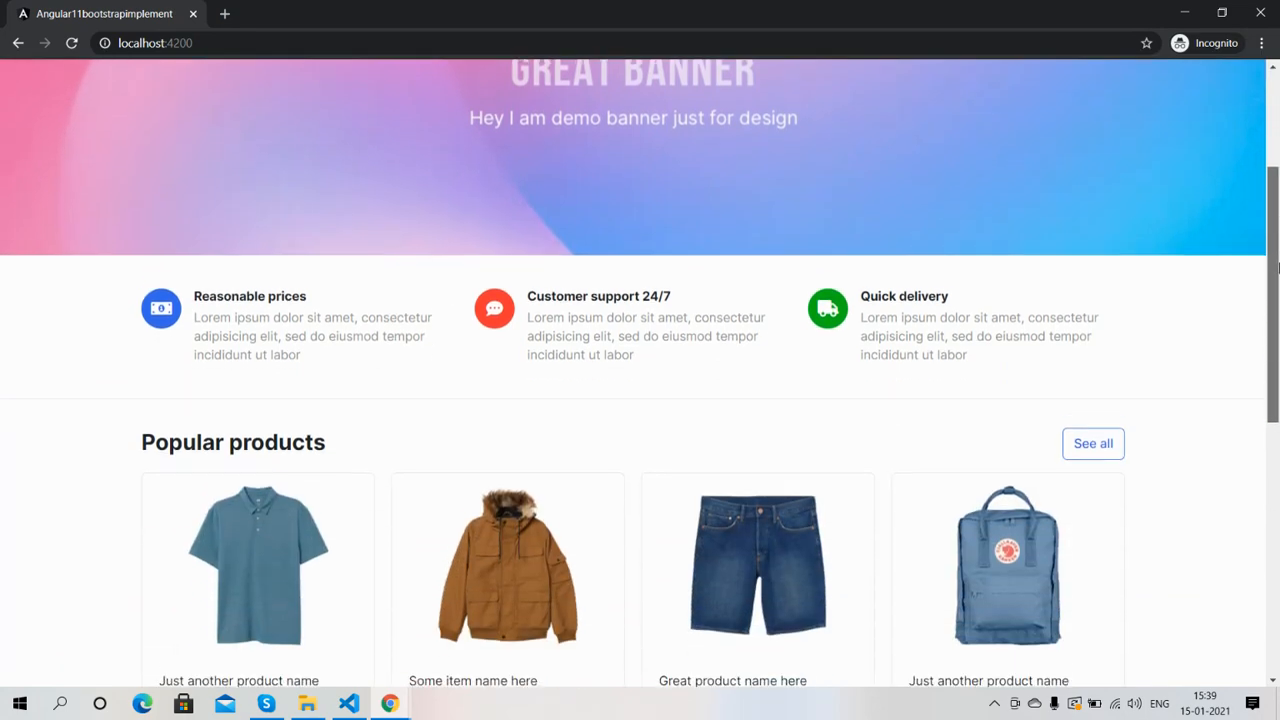
scroll("down", 3)
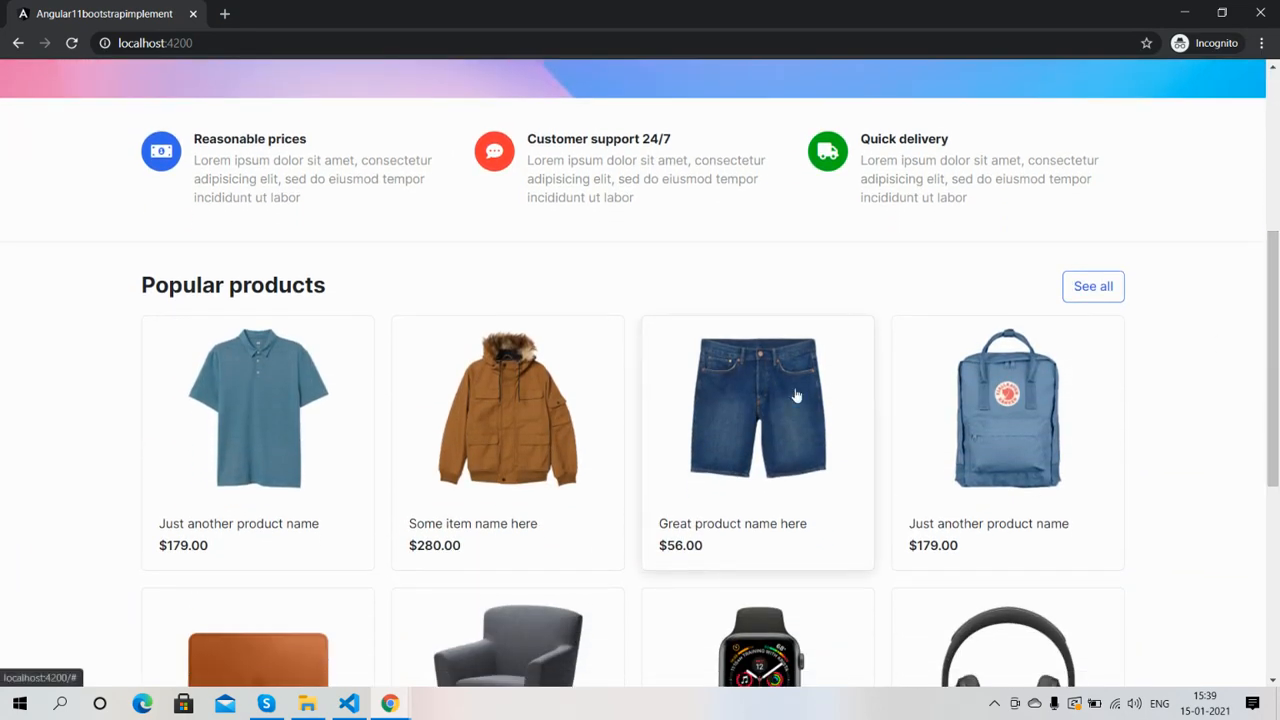
mouse_move(1262, 293)
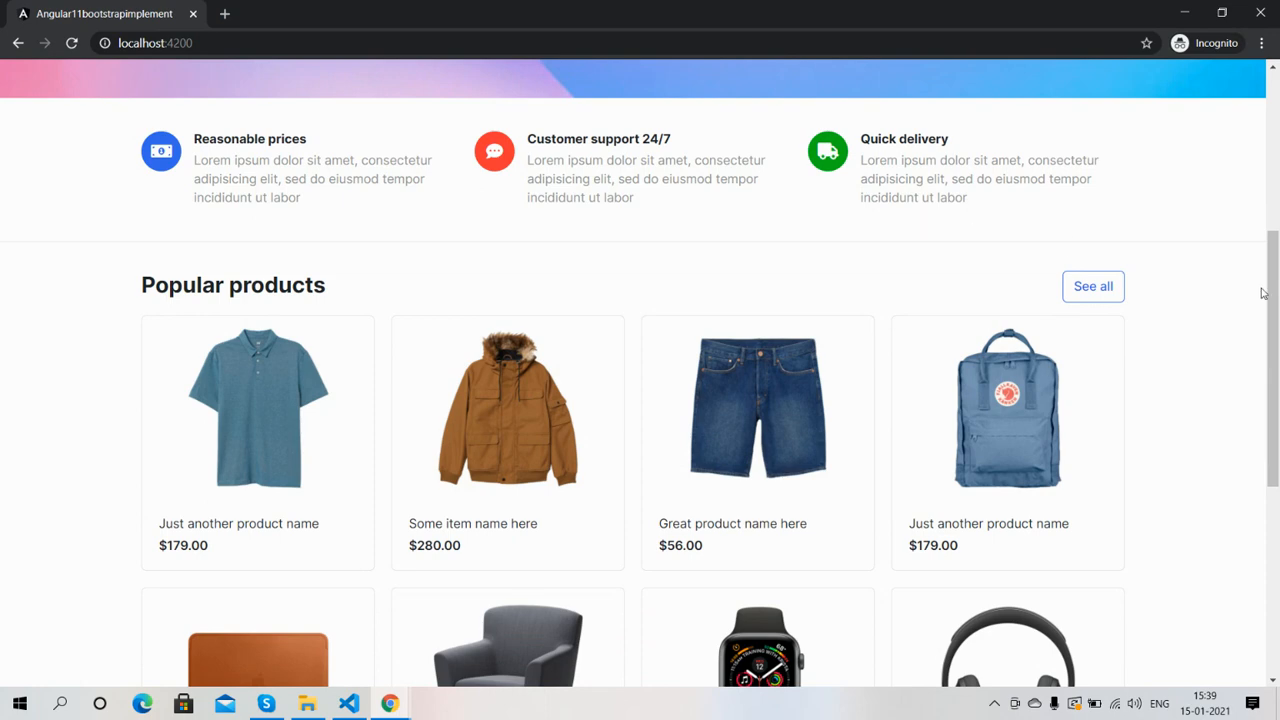
scroll("down", 3)
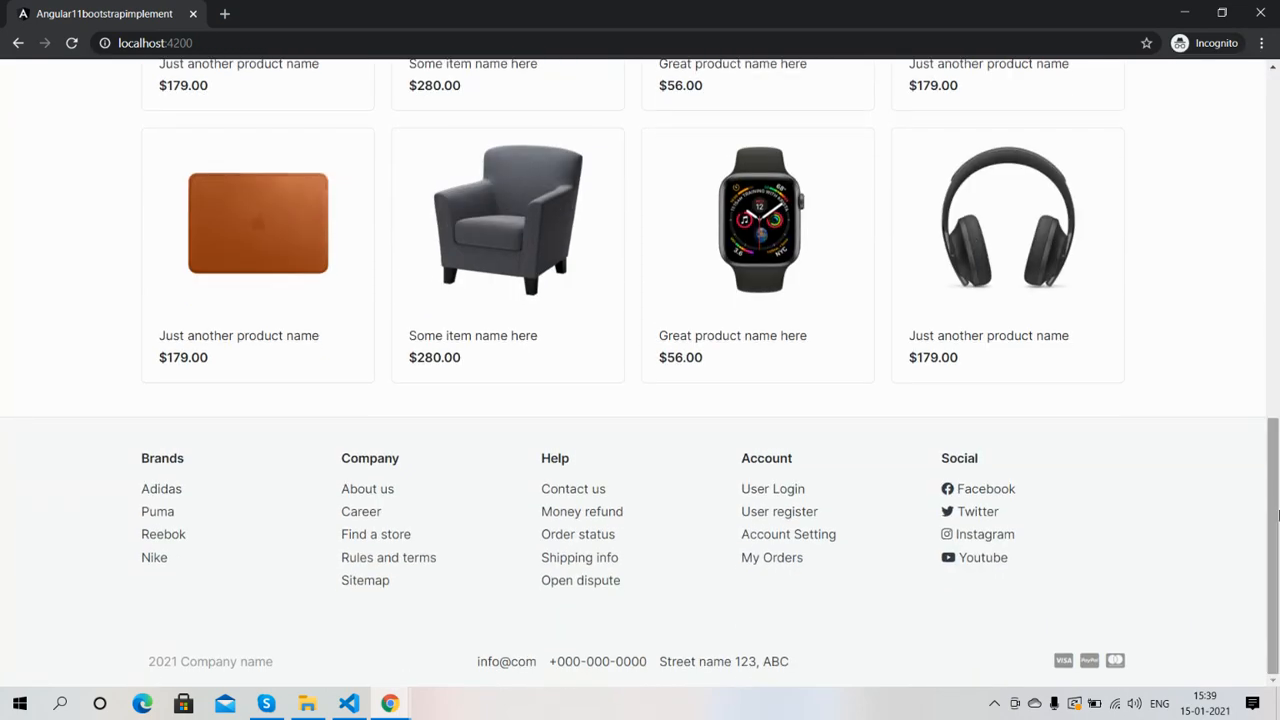
scroll("up", 3)
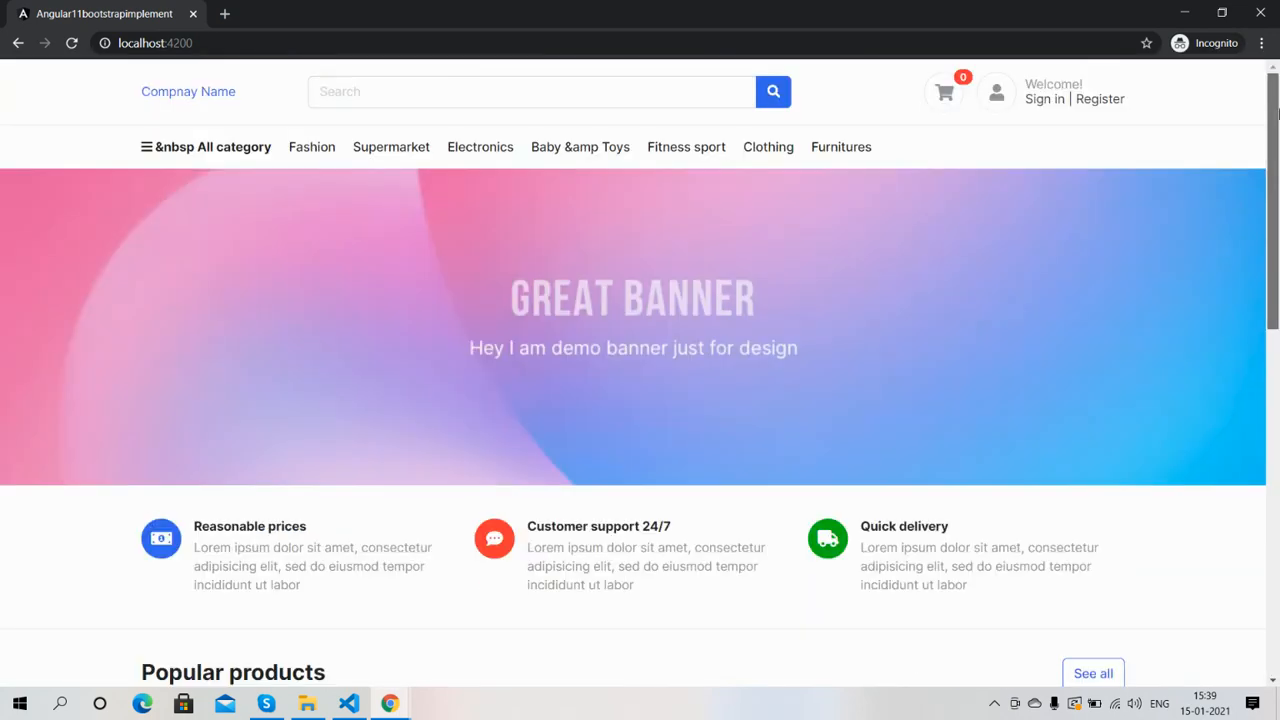
left_click(348, 703)
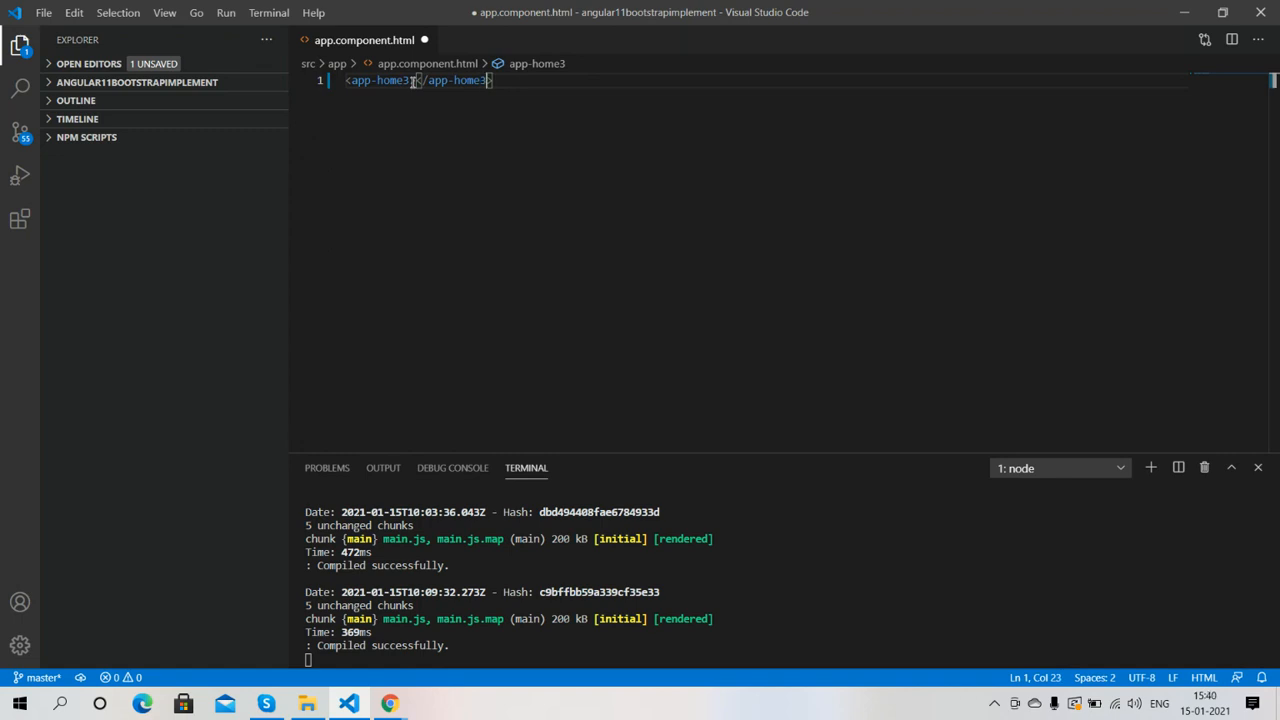
- Save the <app-home3></app-home3> change with Ctrl+S and check the terminal recompiled successfully
key("ctrl+s")
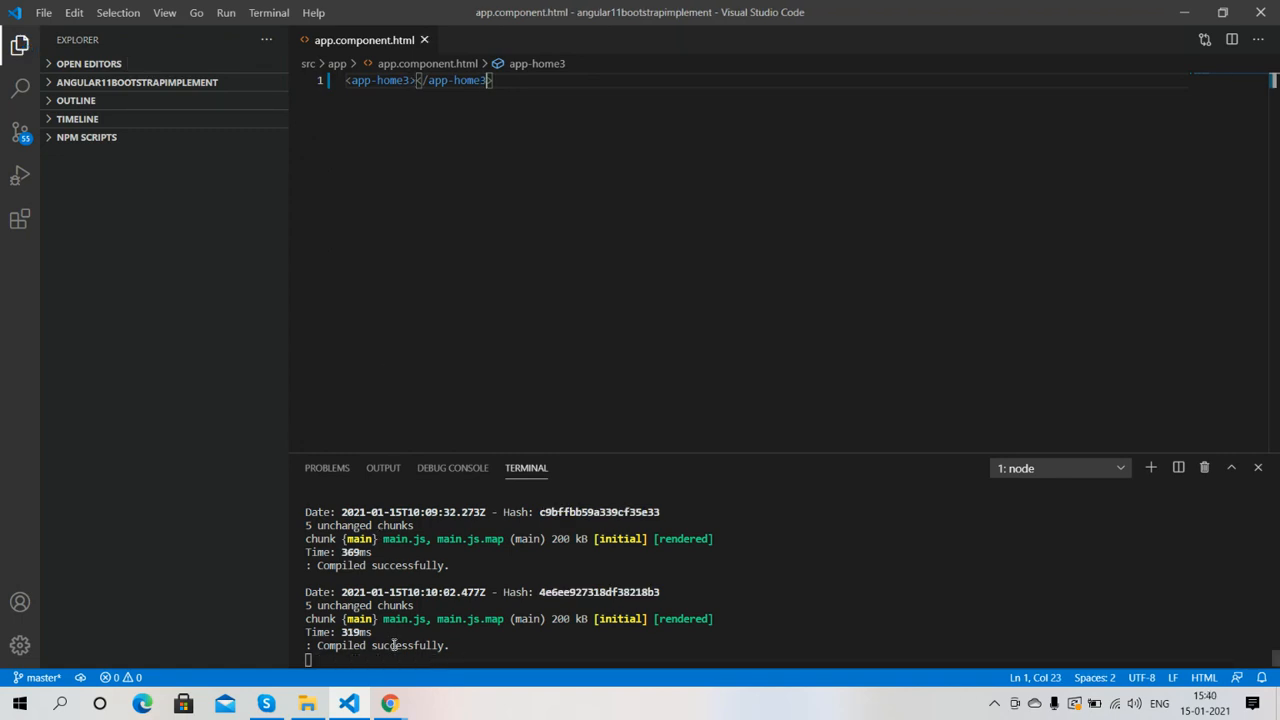
left_click(389, 703)
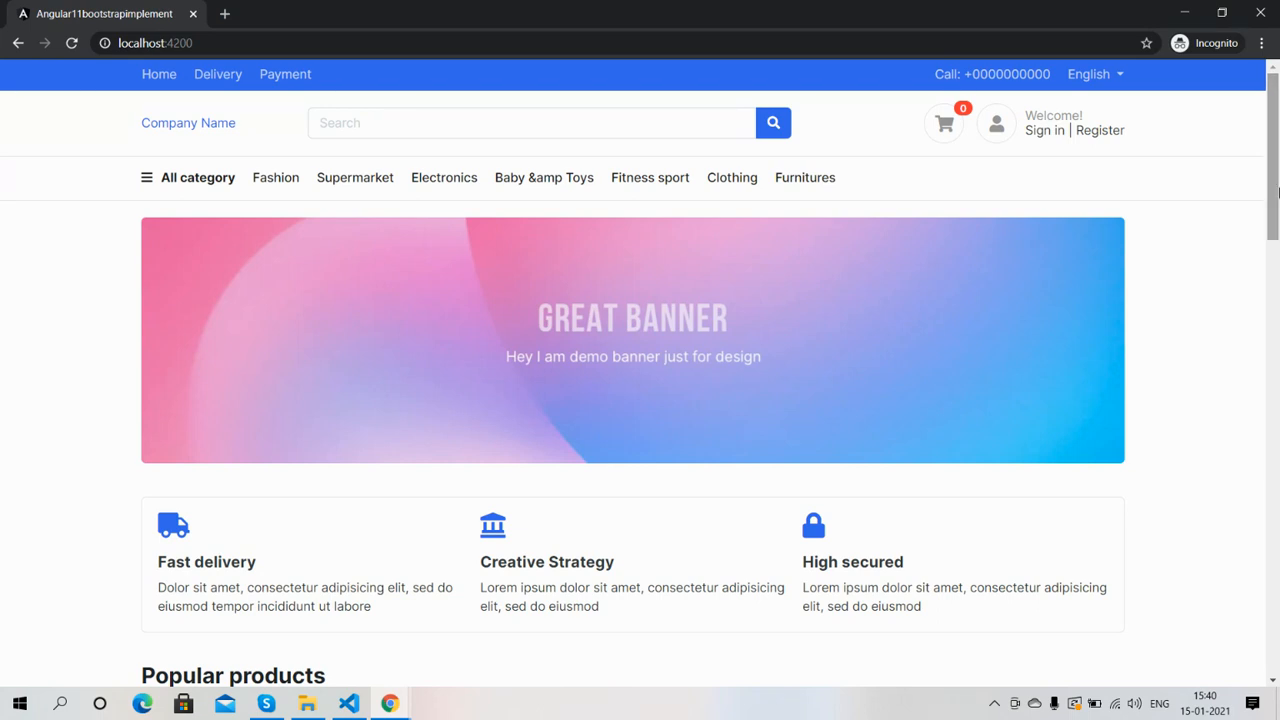
mouse_move(996, 226)
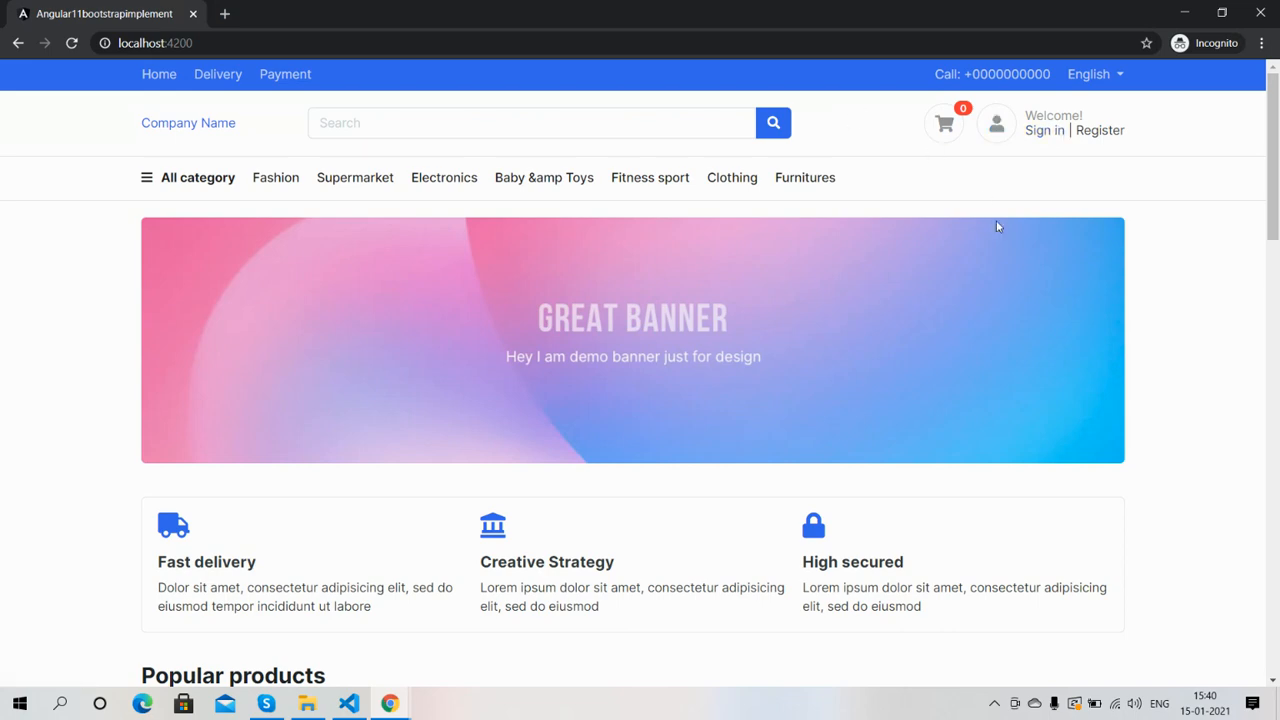
scroll("down", 3)
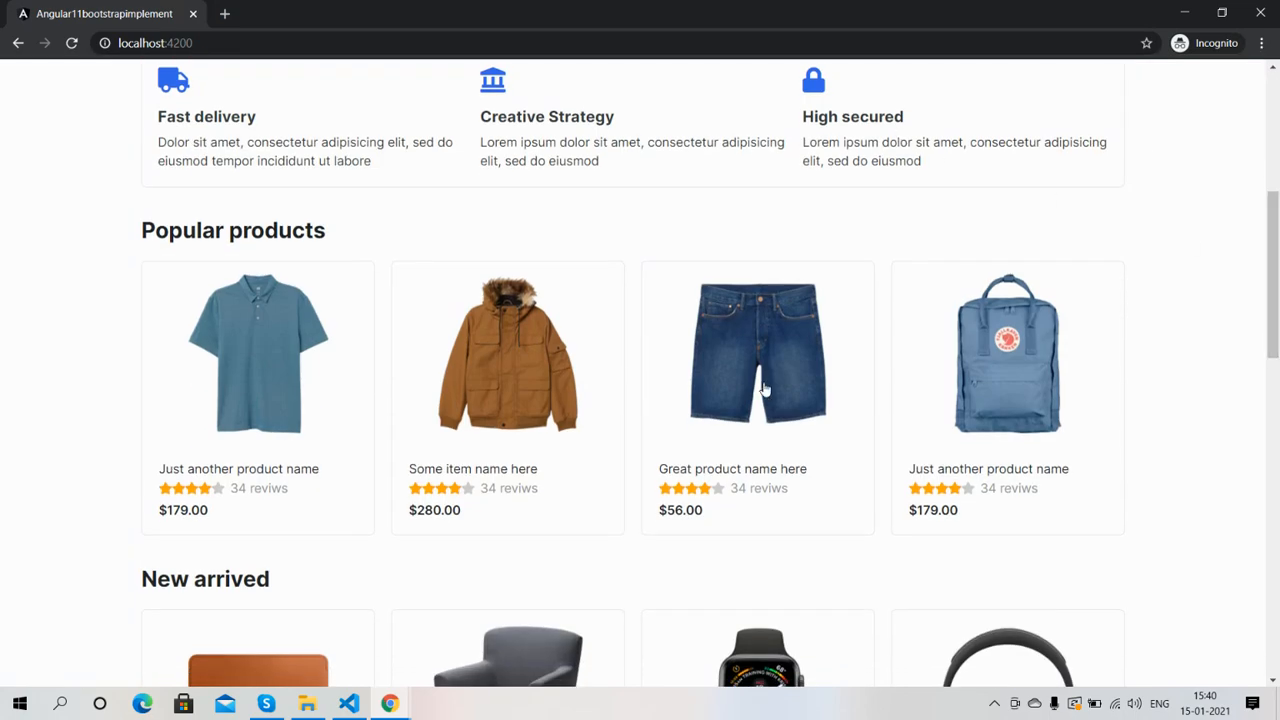
scroll("down", 3)
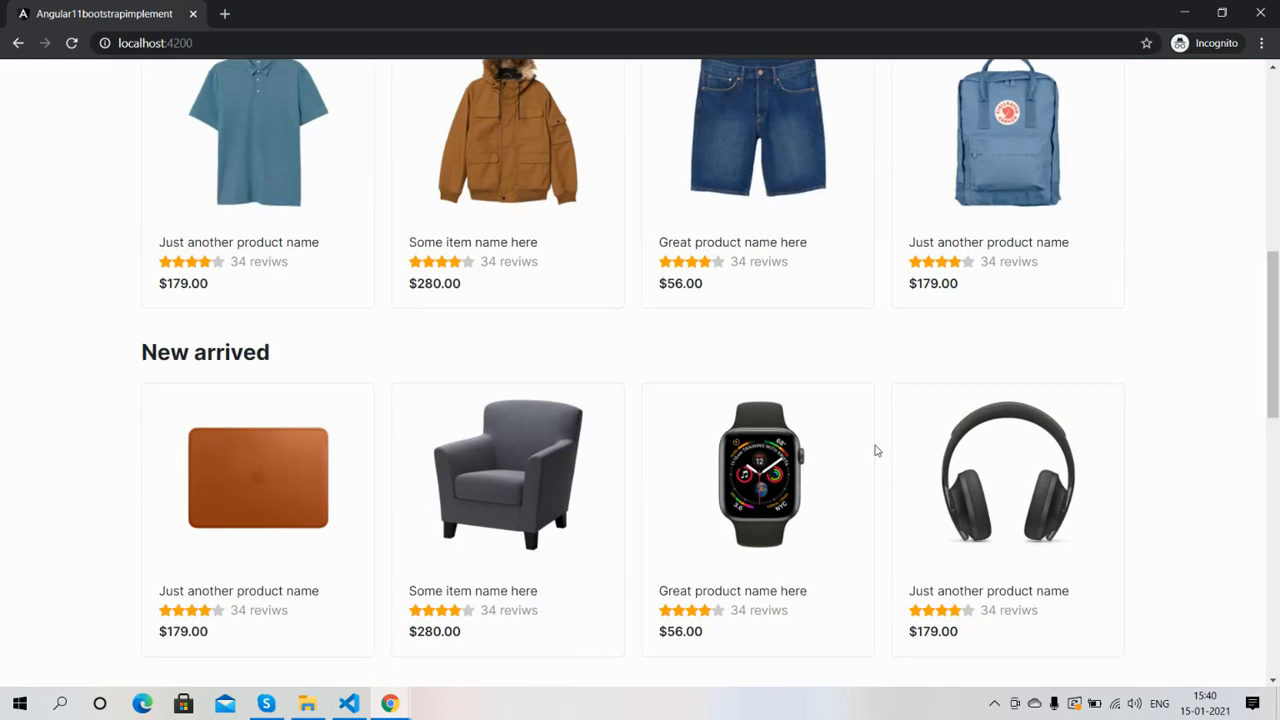
scroll("down", 3)
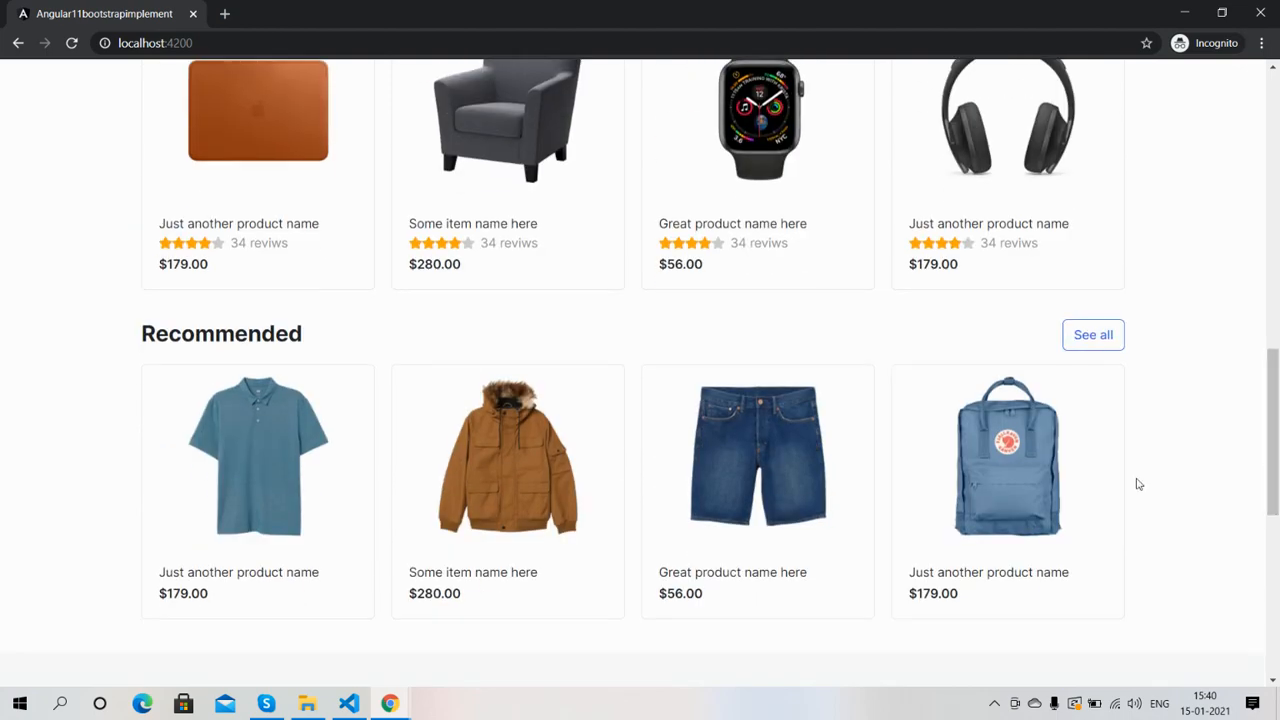
scroll("down", 3)
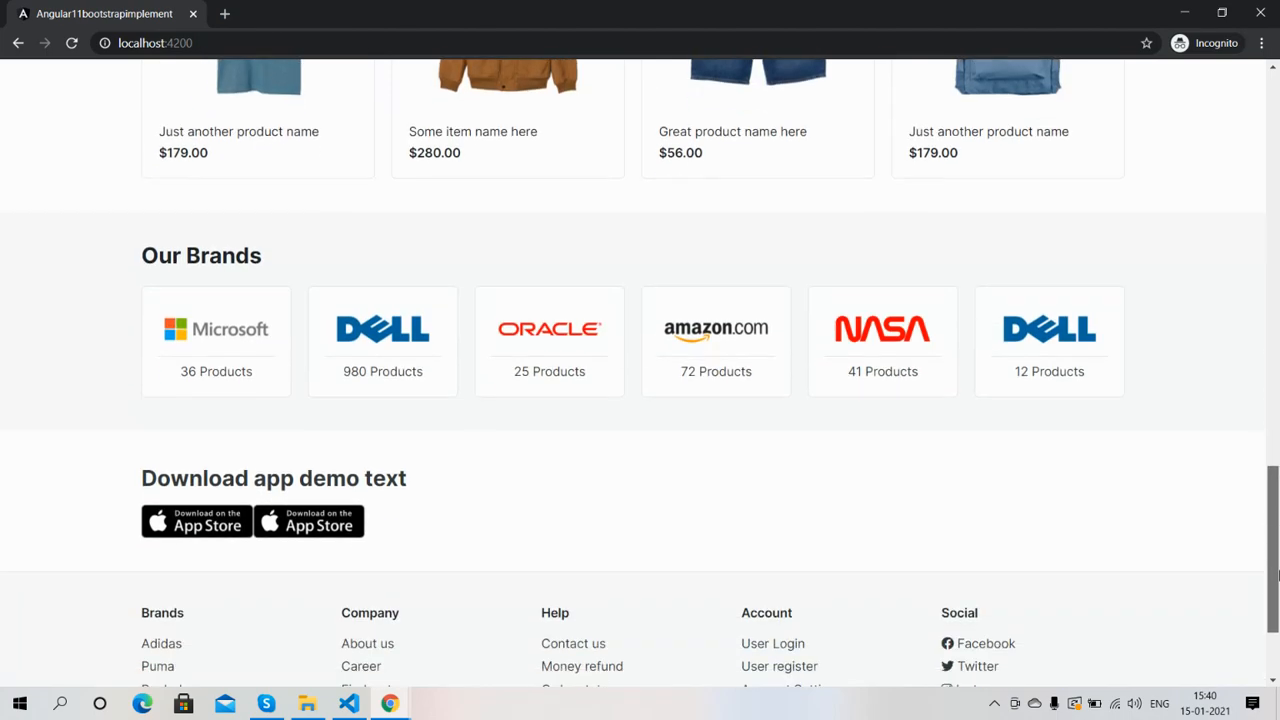
scroll("down", 3)
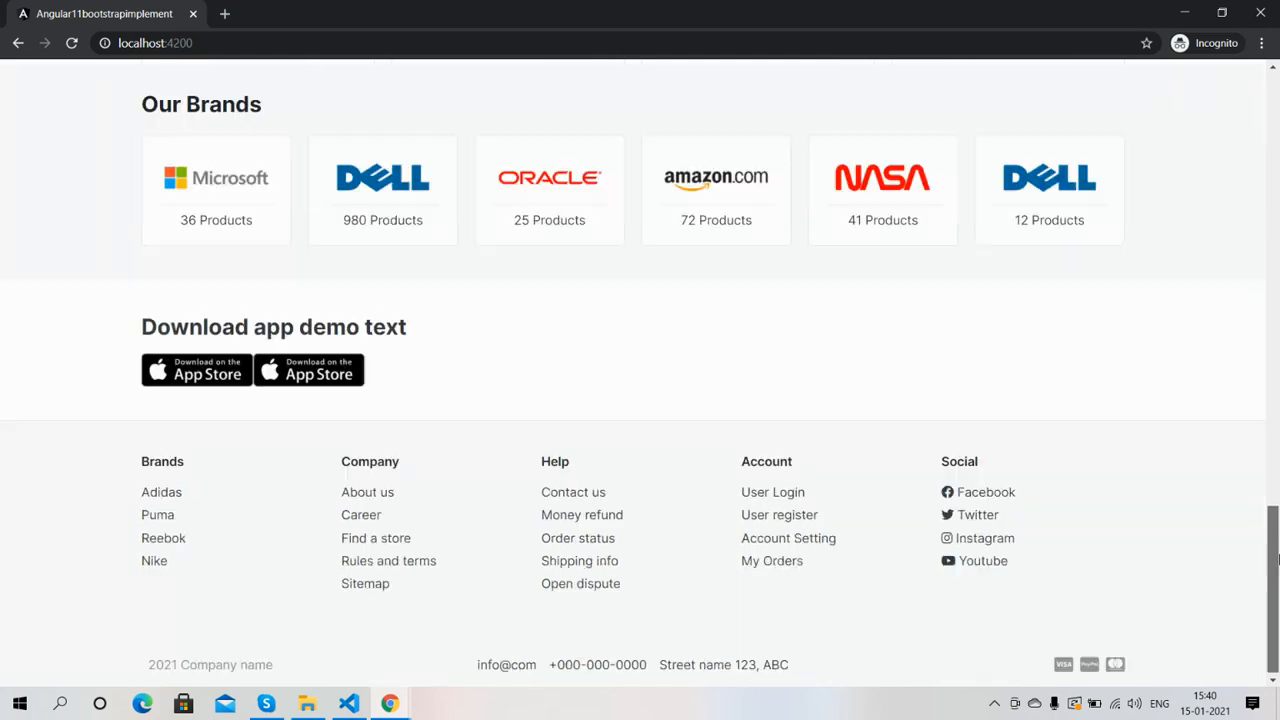
scroll("up", 3)
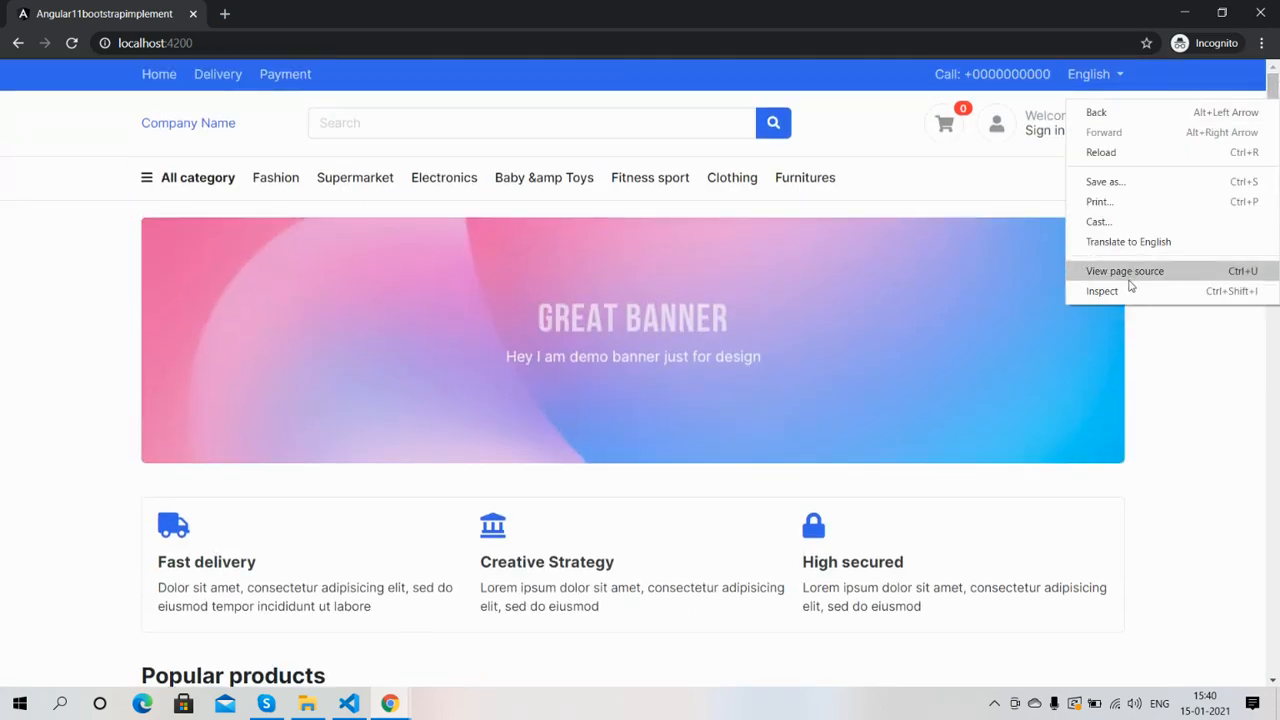
- Inspect the page and scroll the third design's iPhone X single-column mobile preview
left_click(1102, 291)
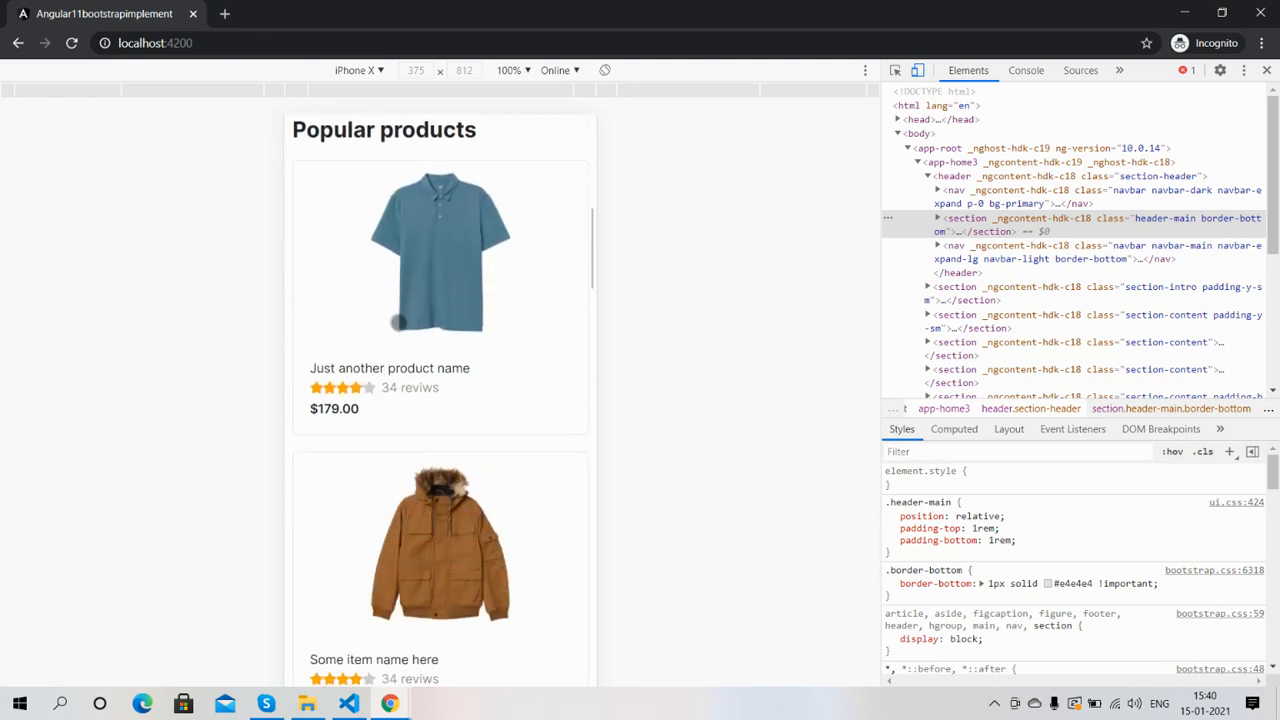
scroll("down", 3)
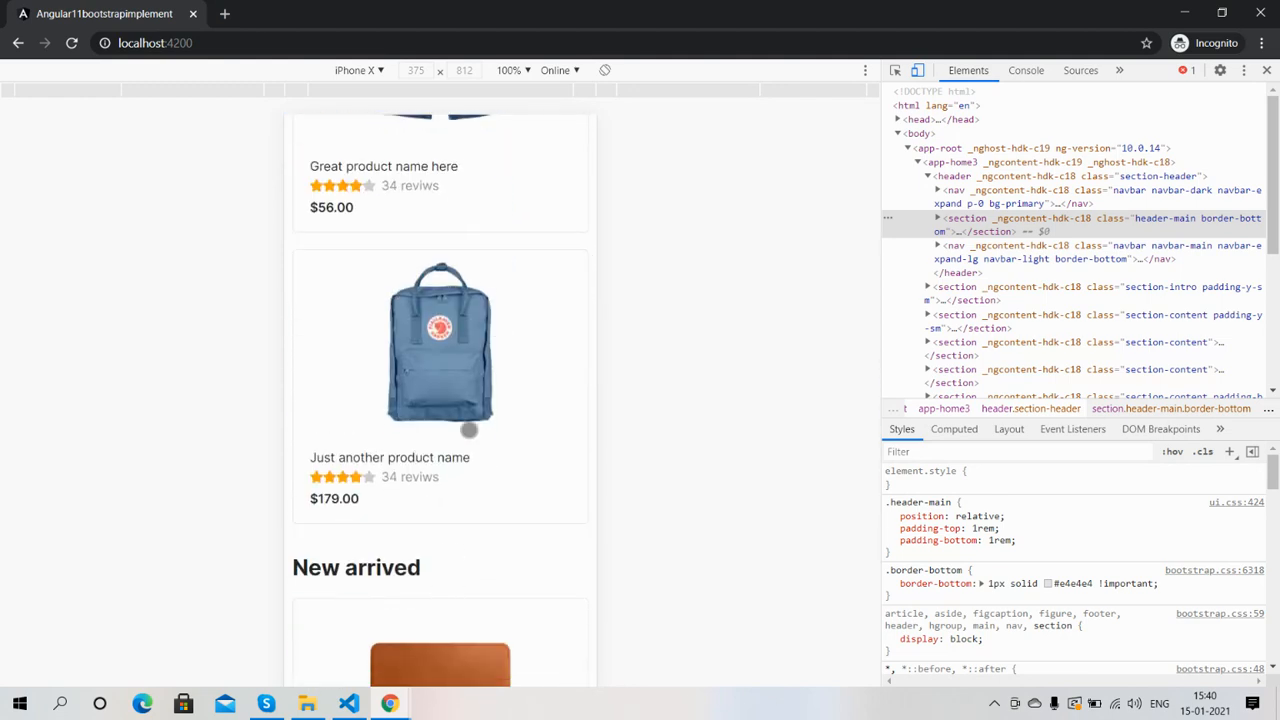
scroll("down", 3)
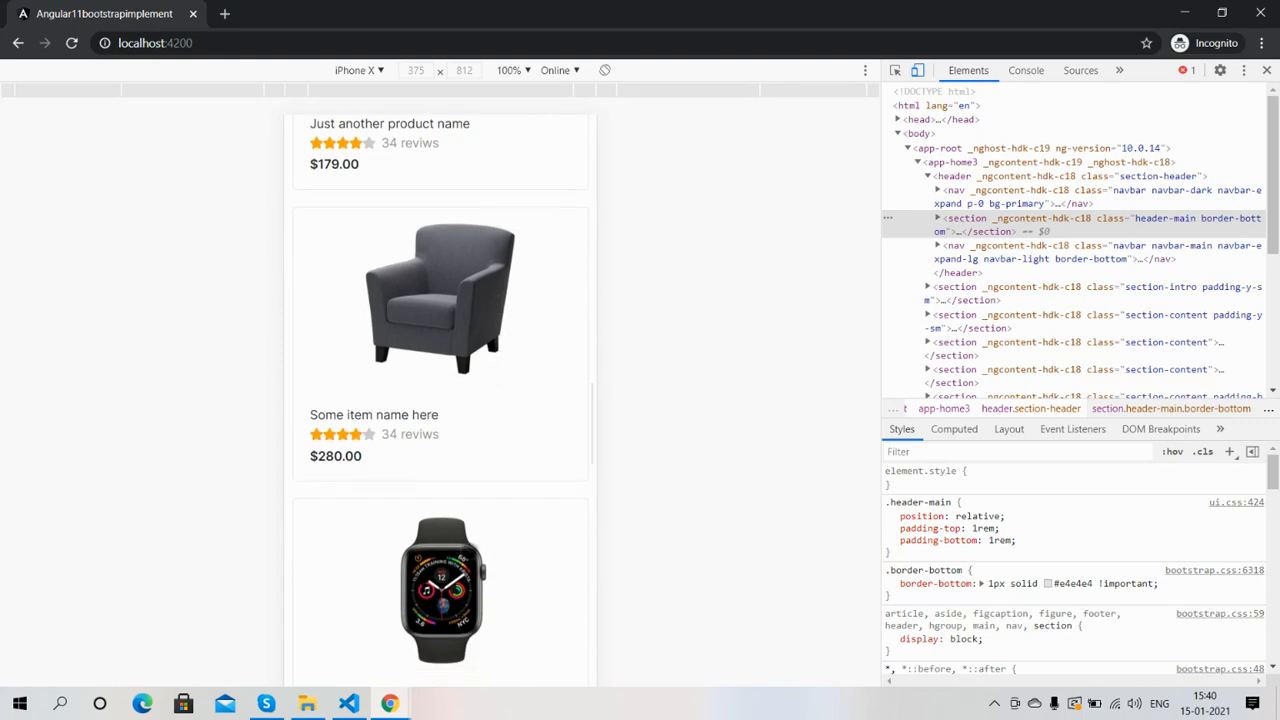
scroll("down", 3)
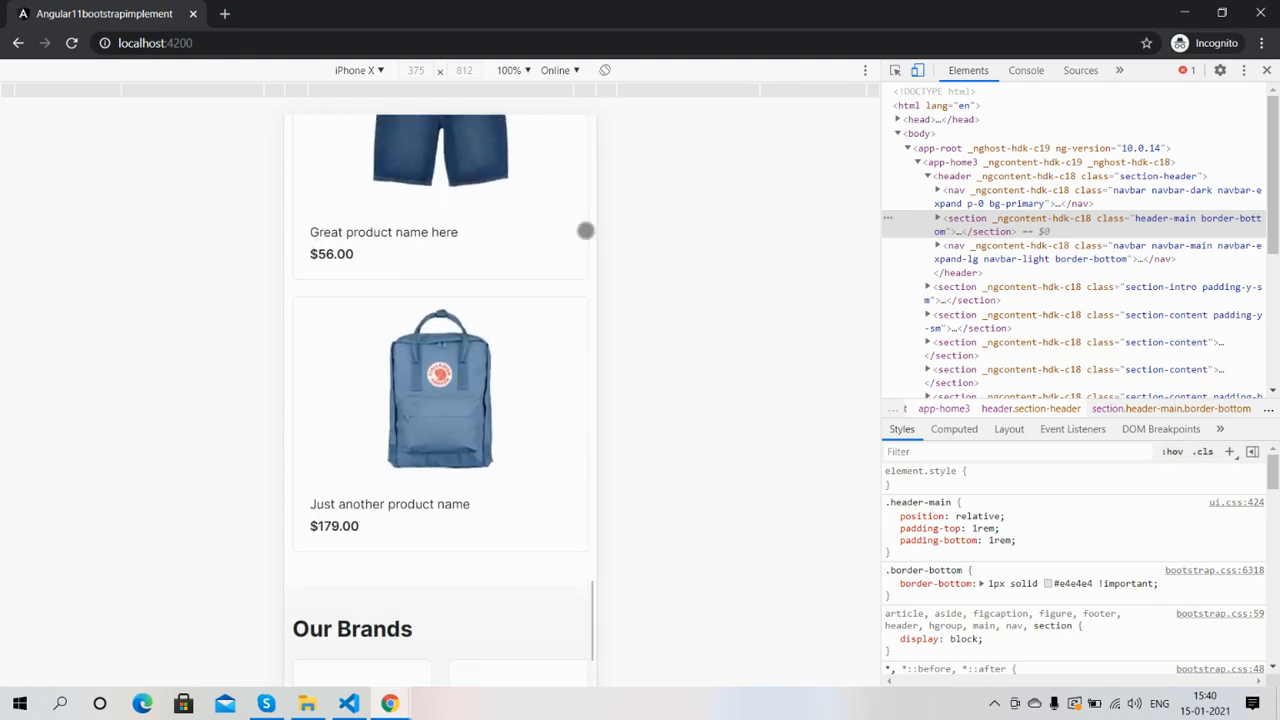
scroll("down", 3)
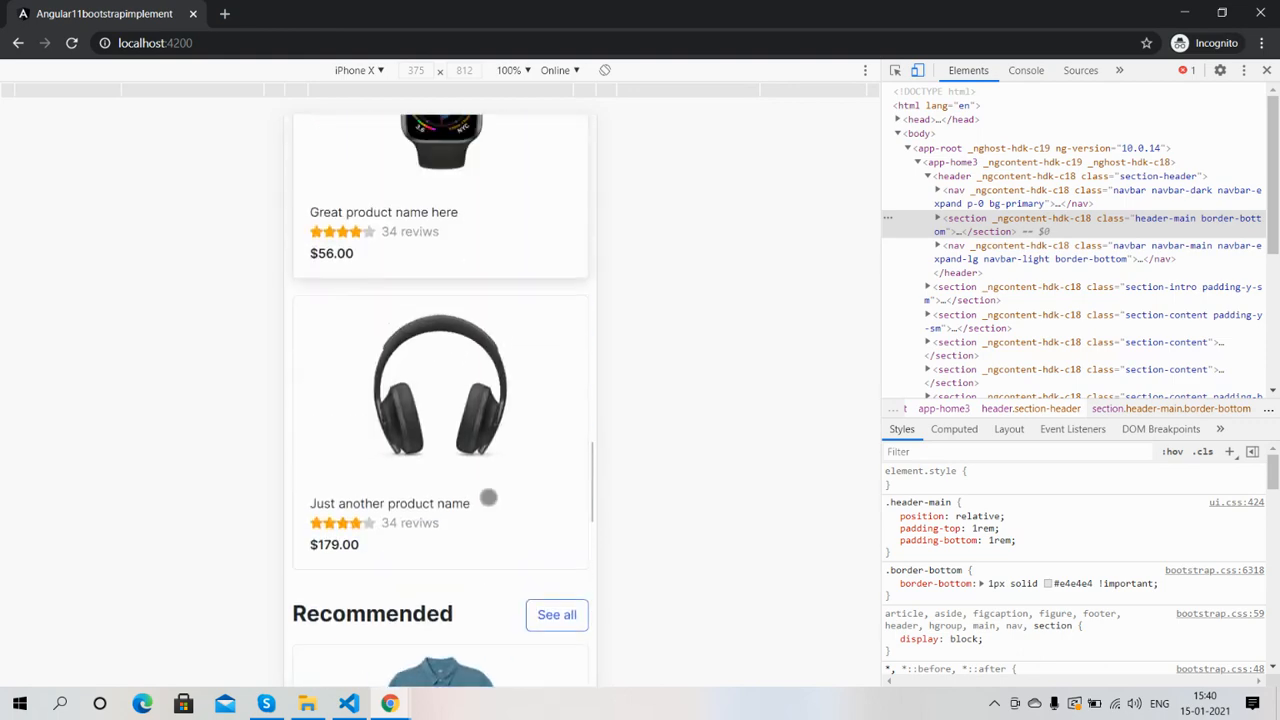
scroll("down", 3)
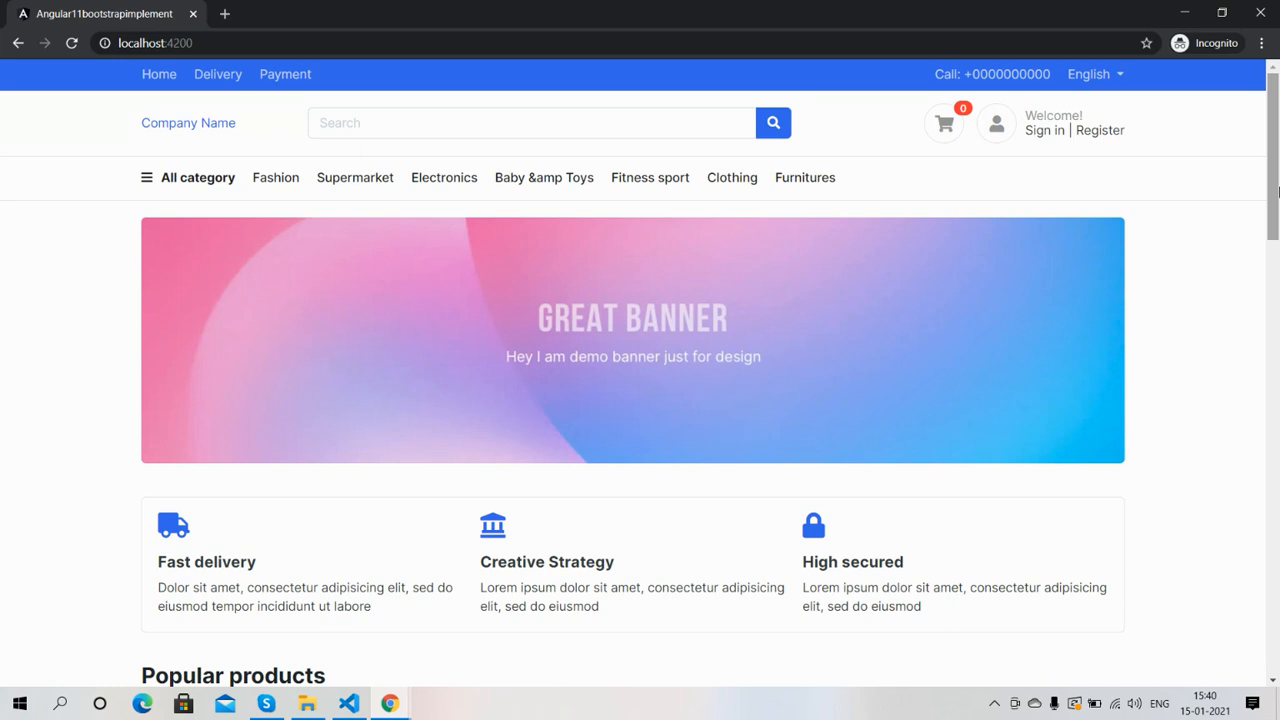
- Scroll the desktop page sections to show Popular products and New arrived products
scroll("down", 3)
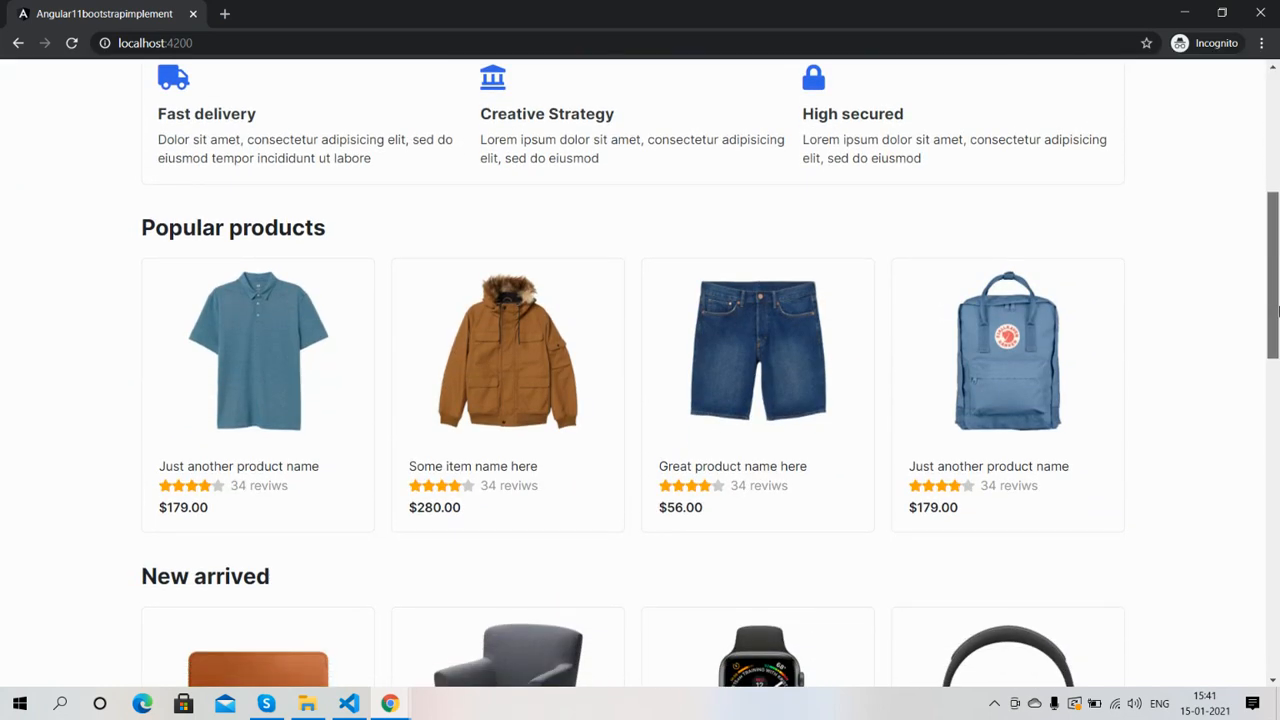
scroll("down", 3)
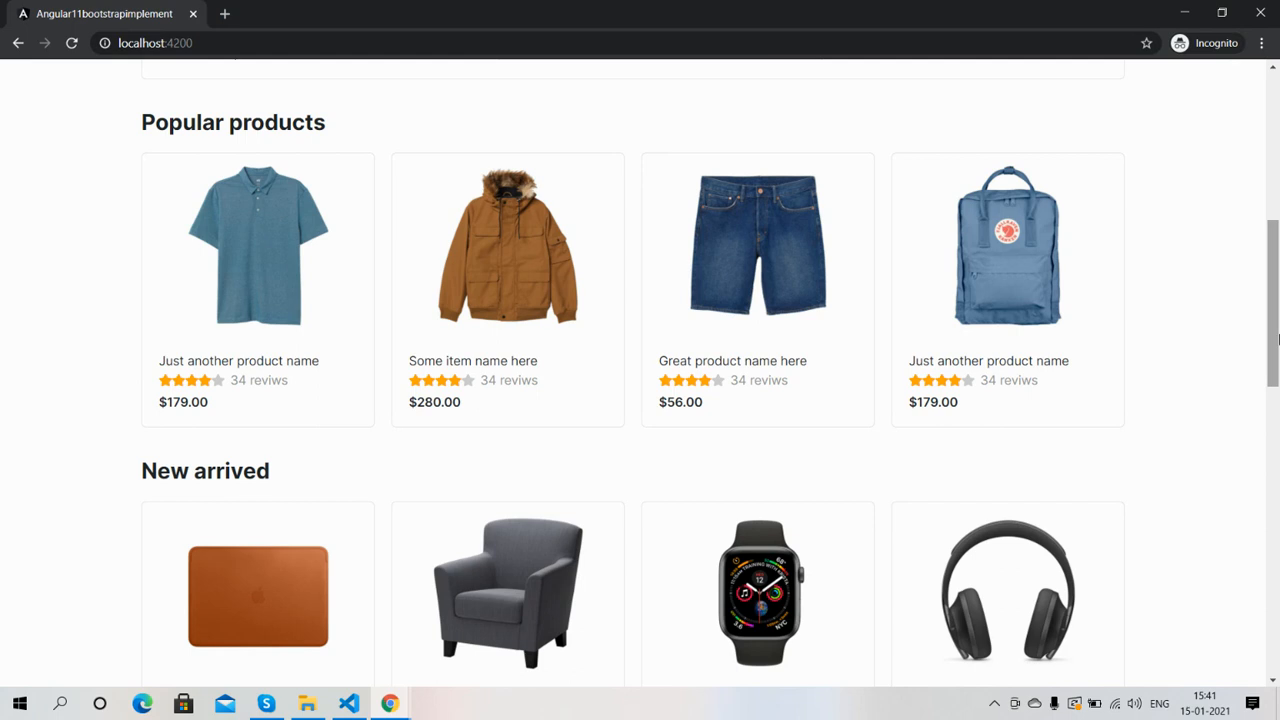
scroll("down", 3)
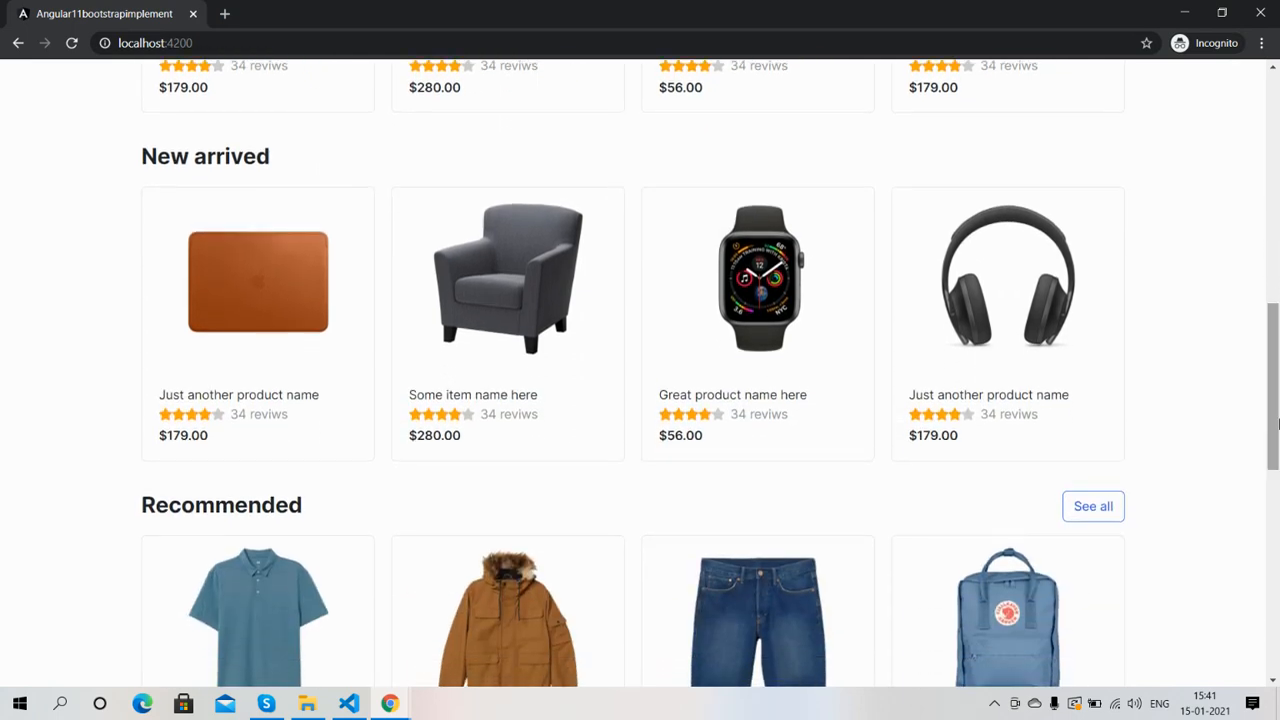
scroll("down", 3)
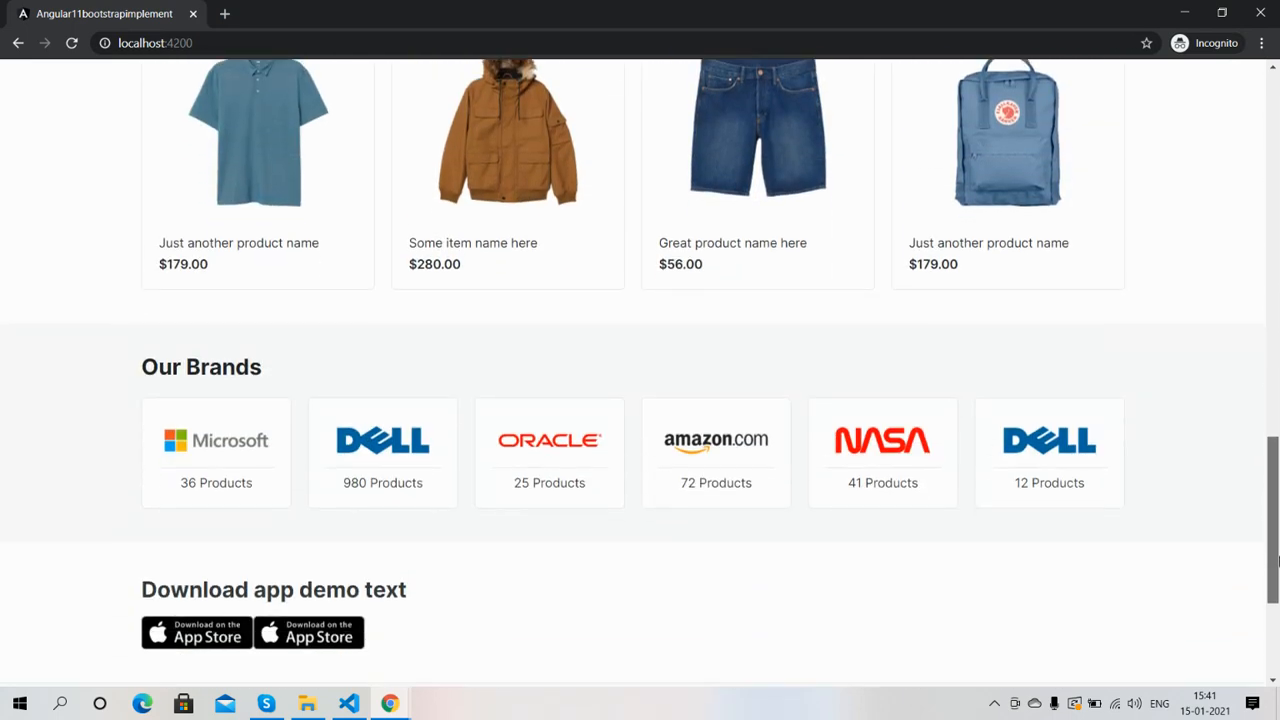
scroll("up", 3)
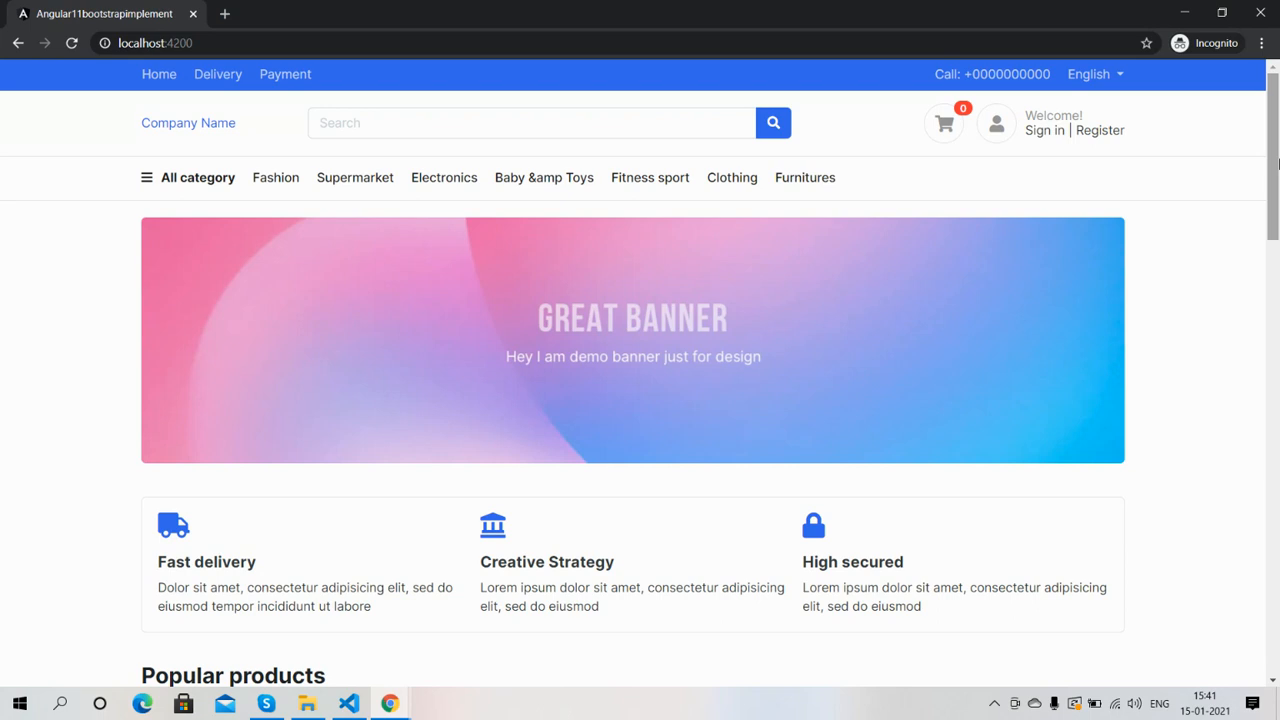
scroll("down", 3)
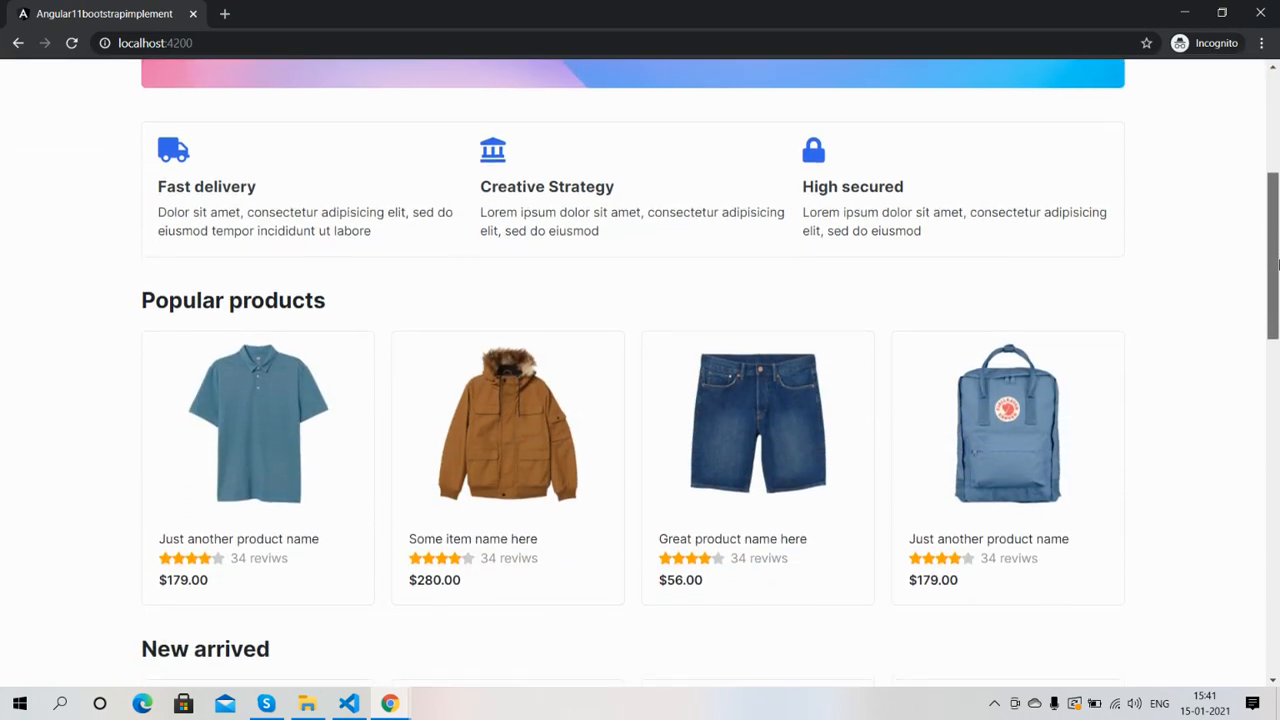
scroll("down", 3)
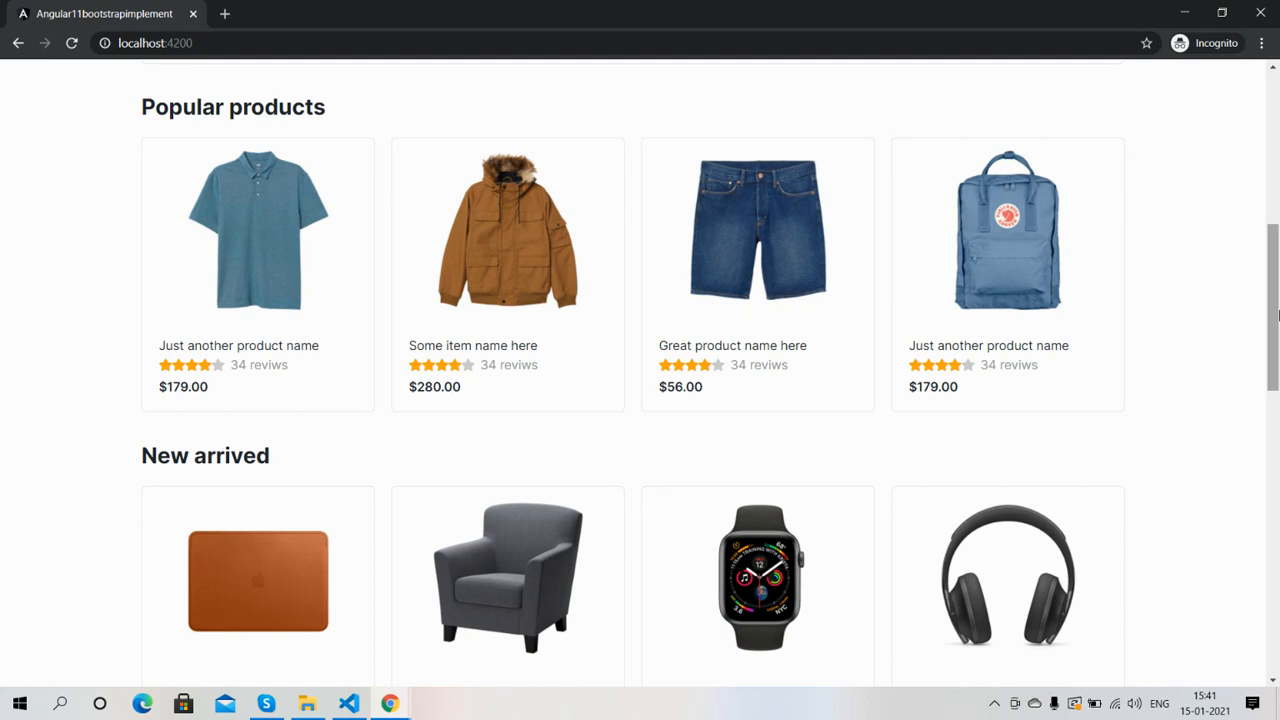
scroll("down", 3)
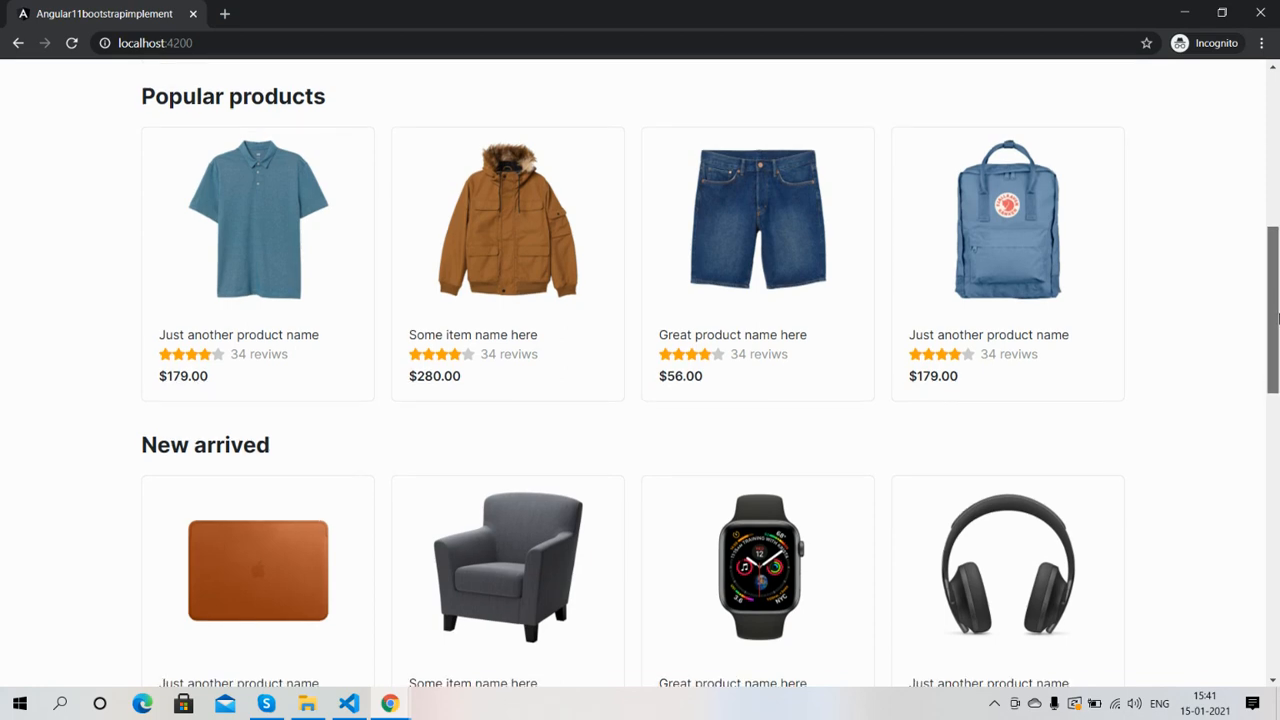